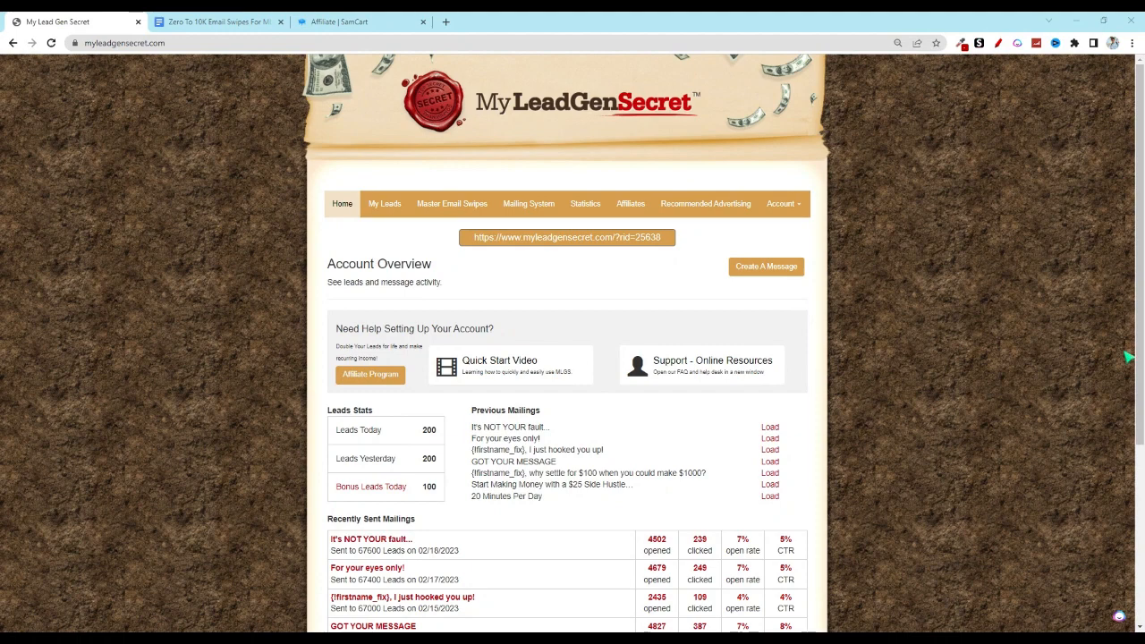
mouse_move(591, 501)
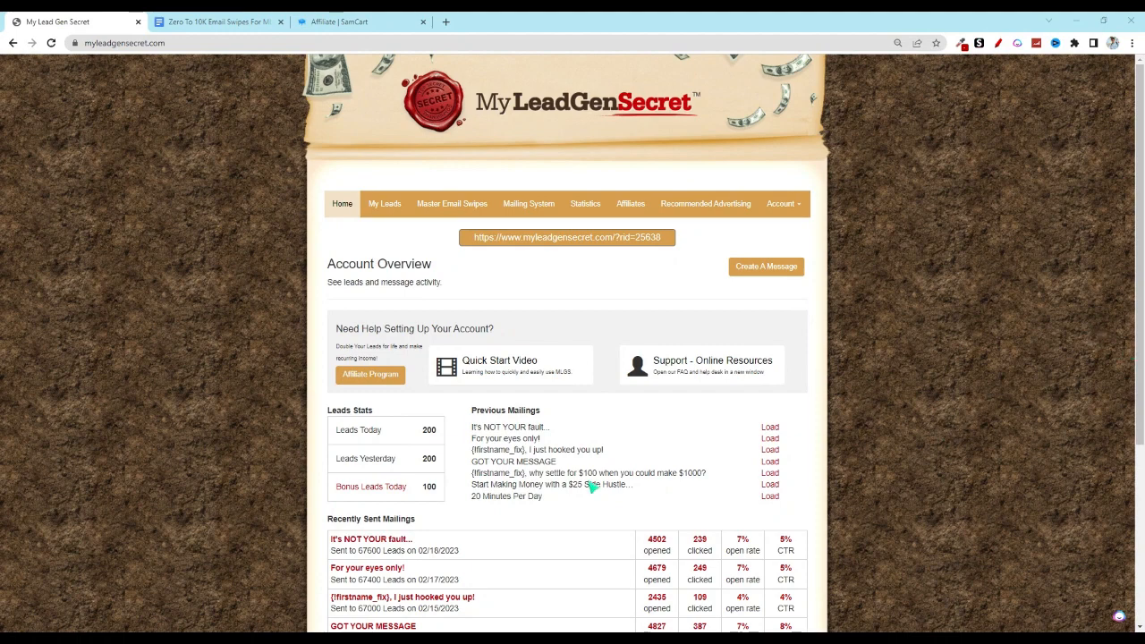
mouse_move(530, 214)
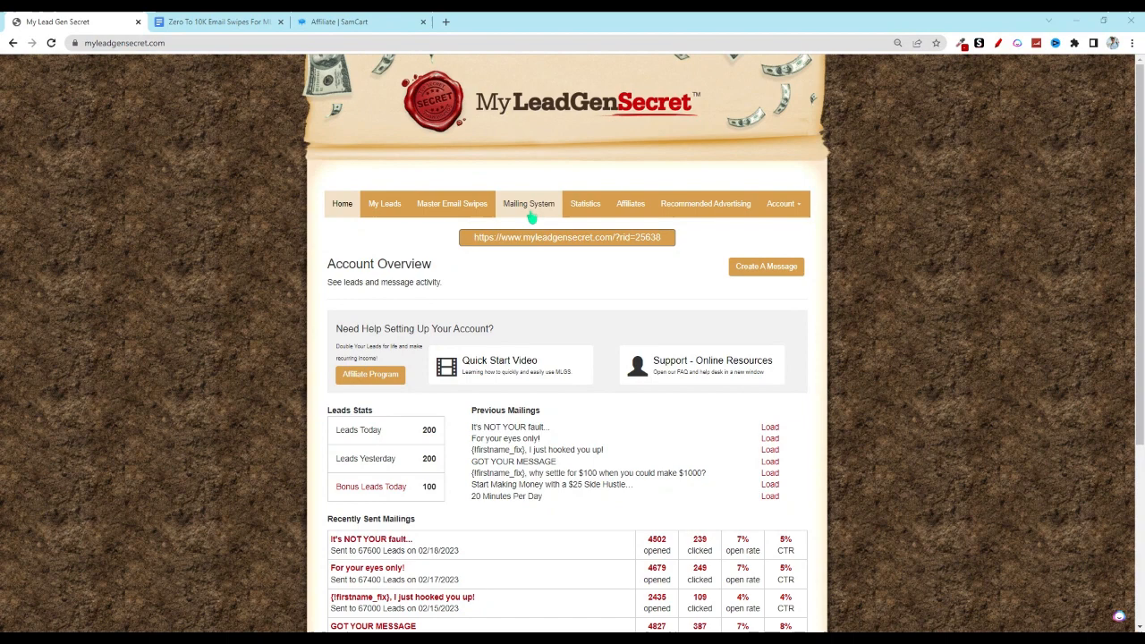
Go from the account overview to the Mailing System page.
left_click(528, 204)
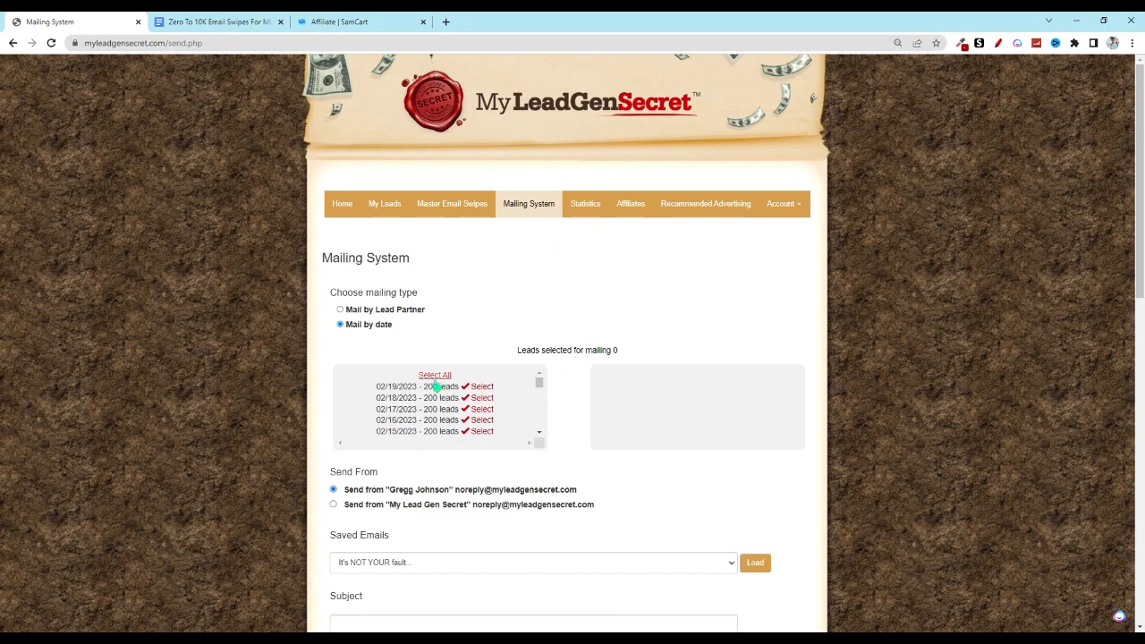
Select All dated lead batches so 67,800 leads are chosen for the mailing.
left_click(434, 376)
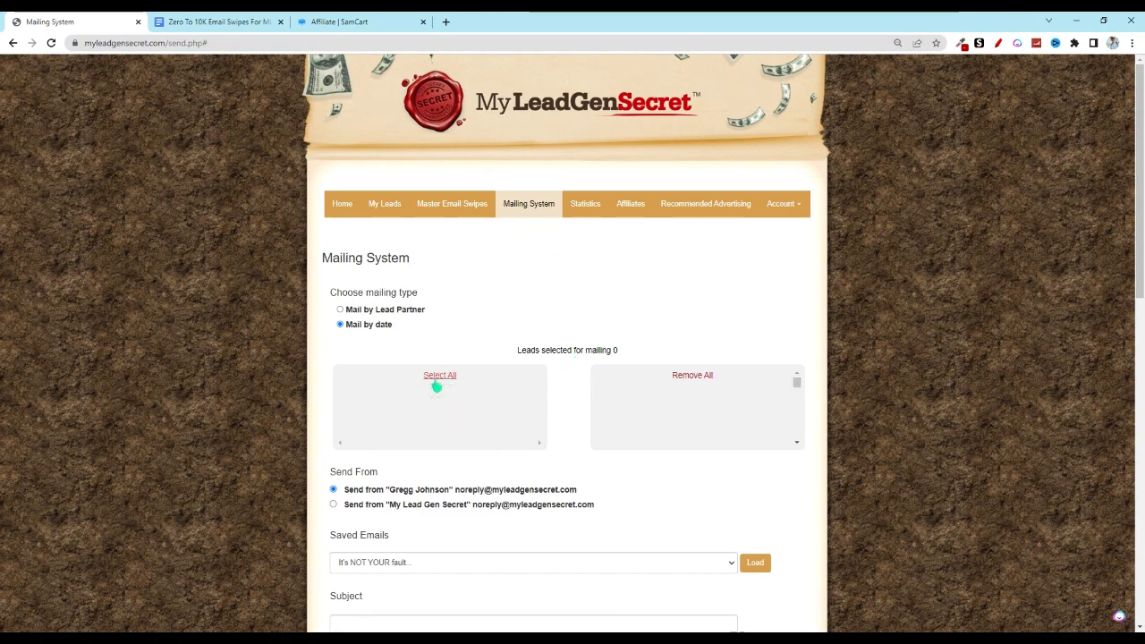
left_click(440, 376)
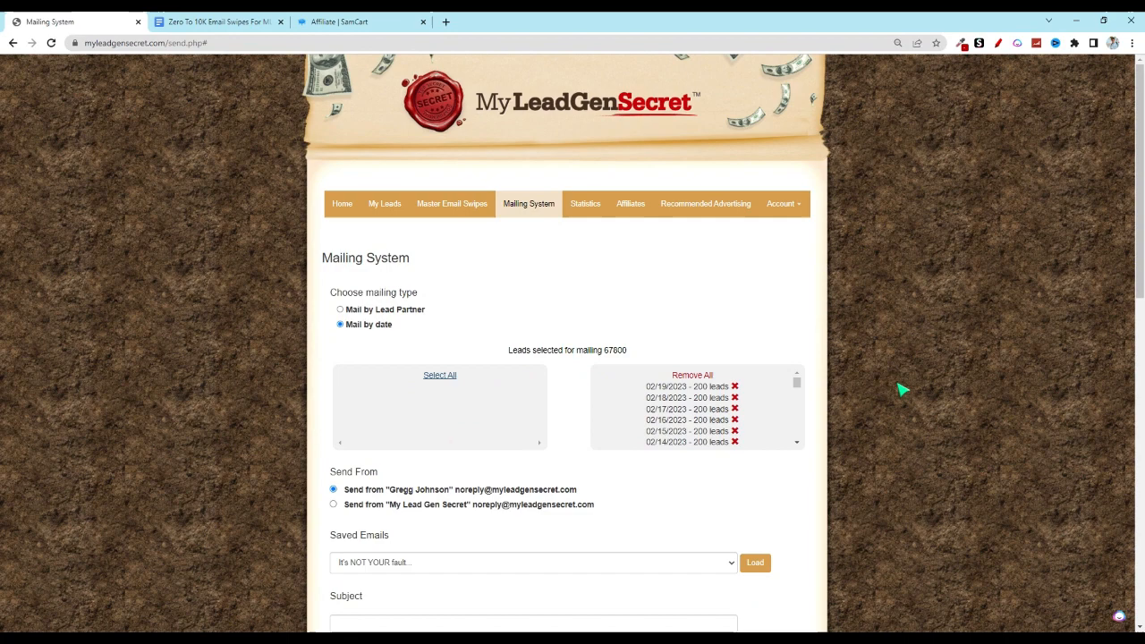
mouse_move(880, 381)
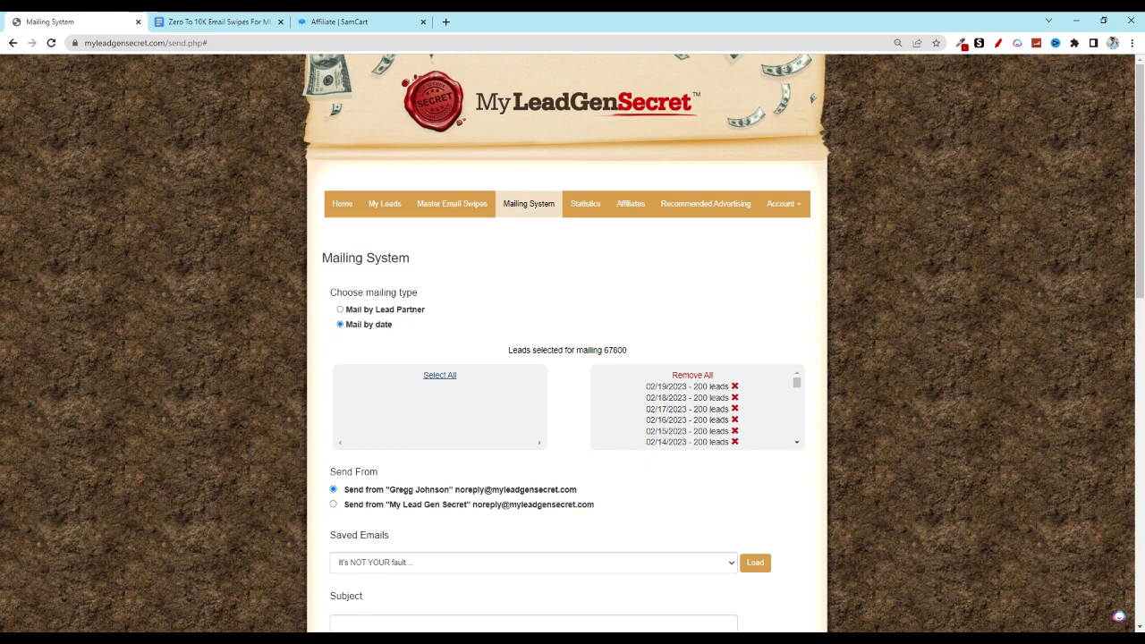
mouse_move(856, 415)
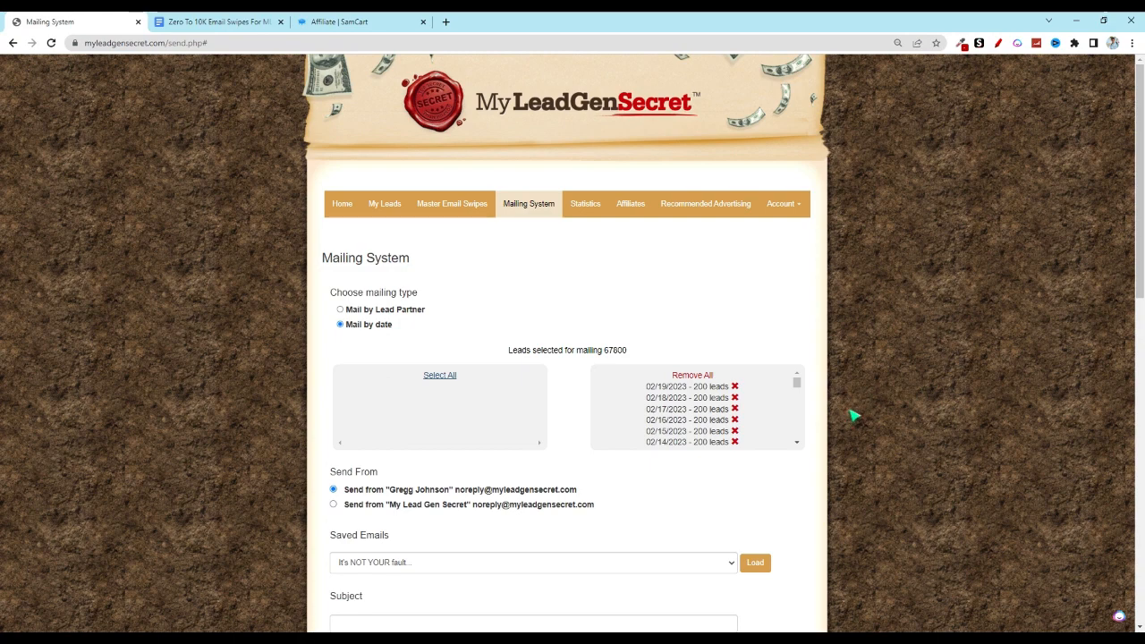
scroll("down", 3)
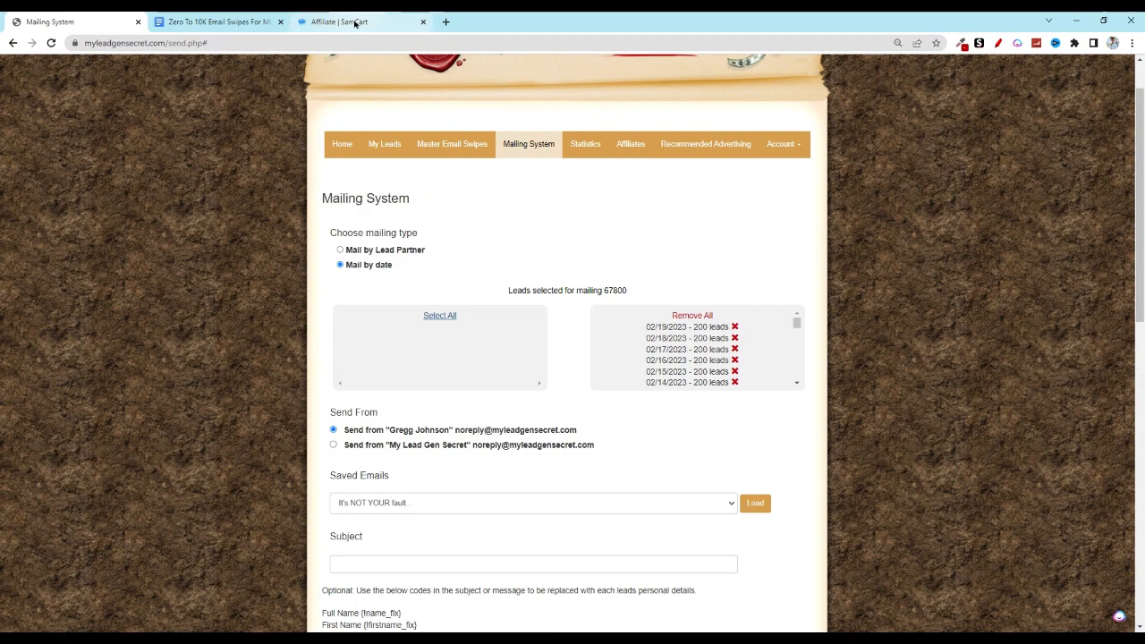
Show the SamCart affiliate Links table down to the All In One $25 Business link.
left_click(355, 21)
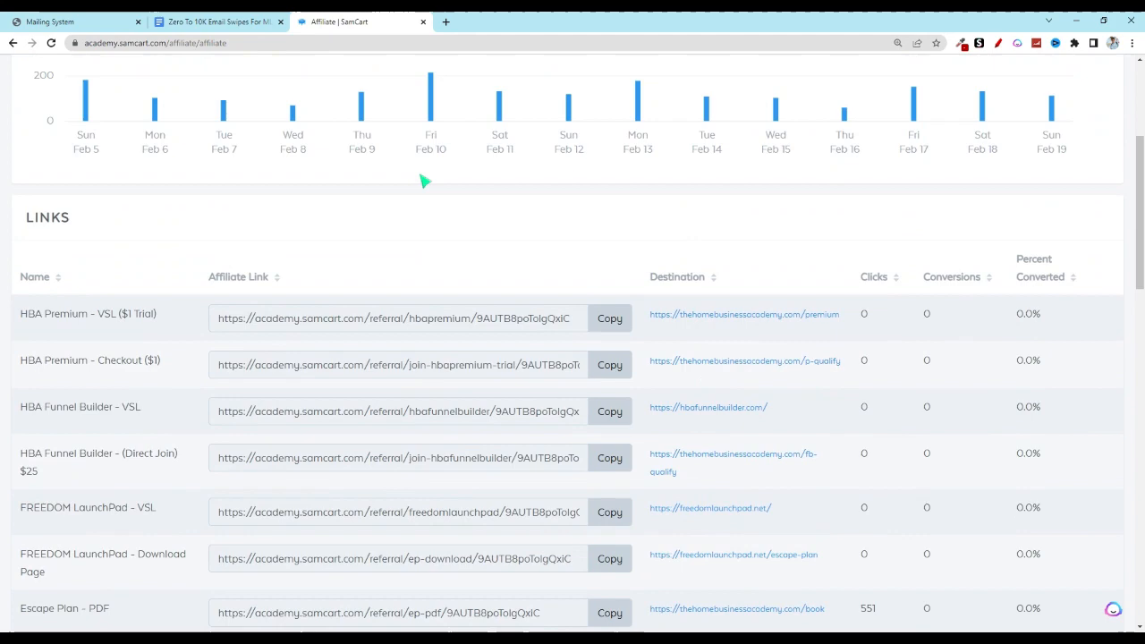
scroll("down", 3)
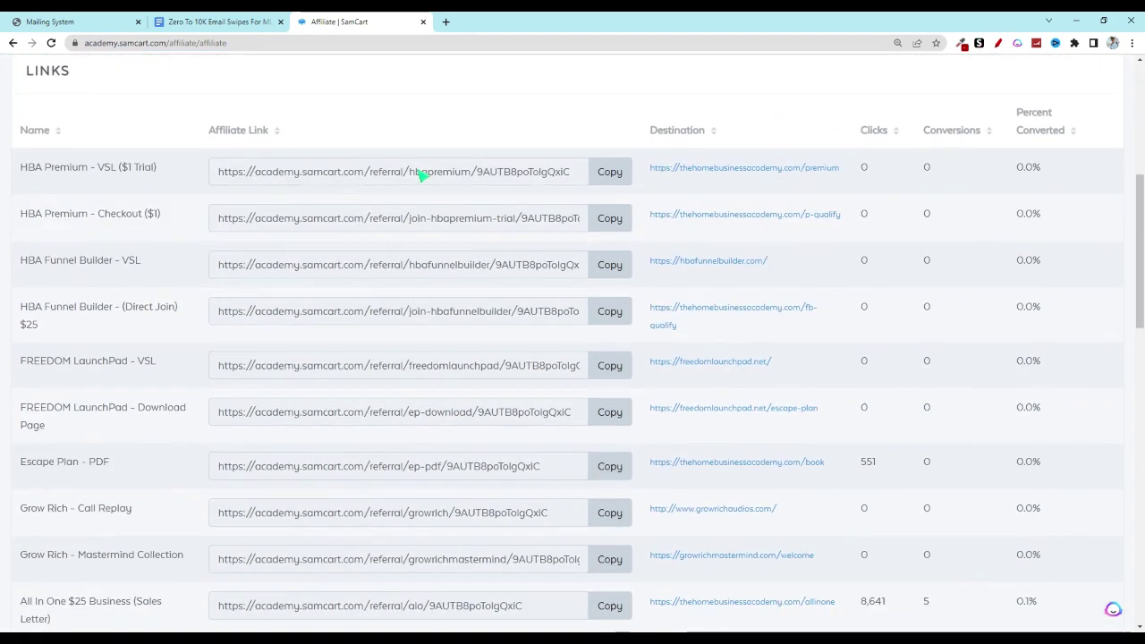
scroll("down", 3)
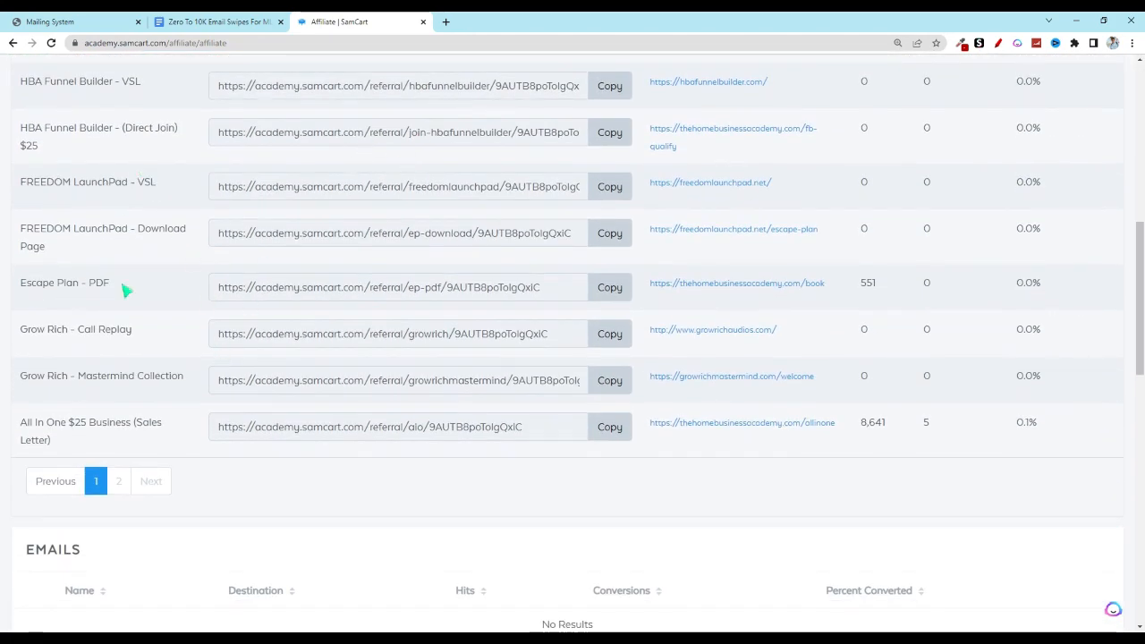
double_click(76, 423)
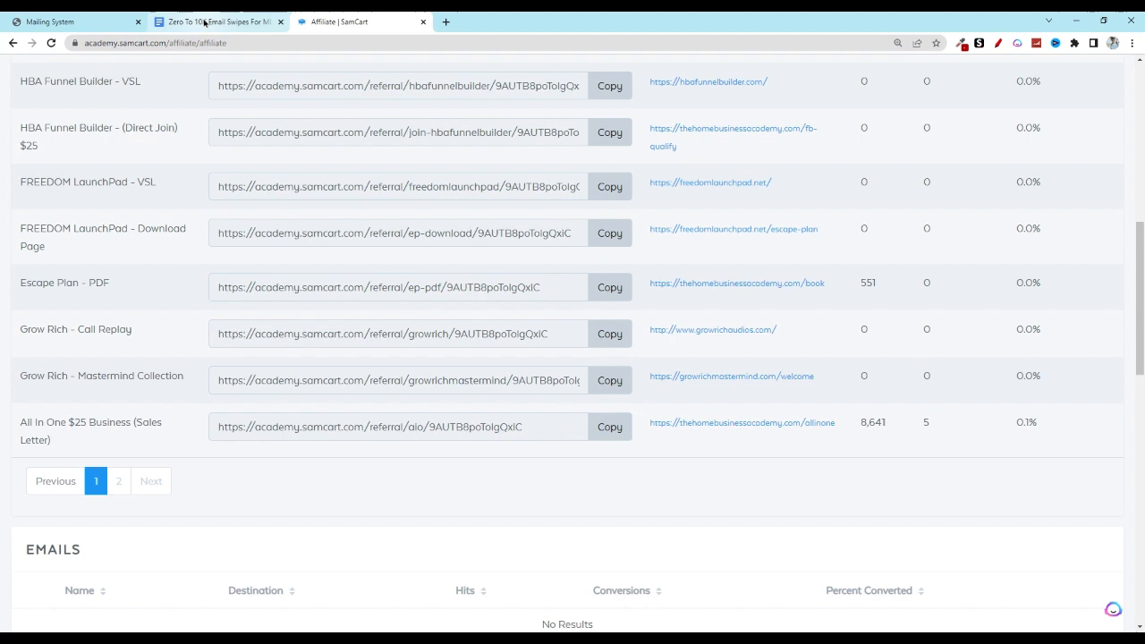
Start Make a copy of the Zero To 10K Email Swipes For MLGS document.
left_click(224, 22)
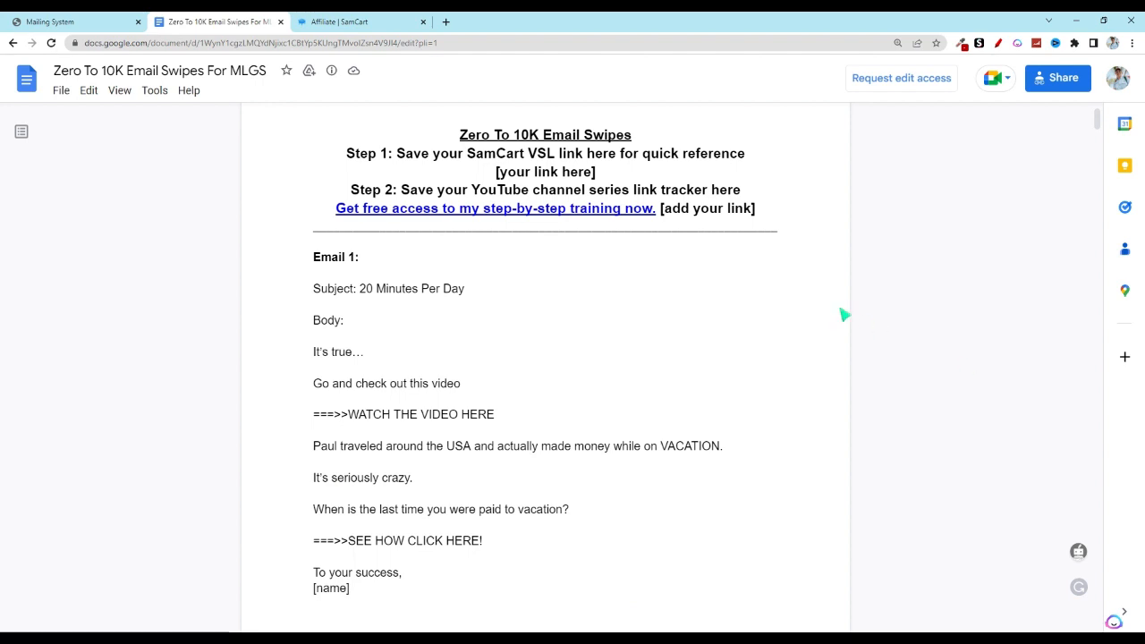
left_click(61, 90)
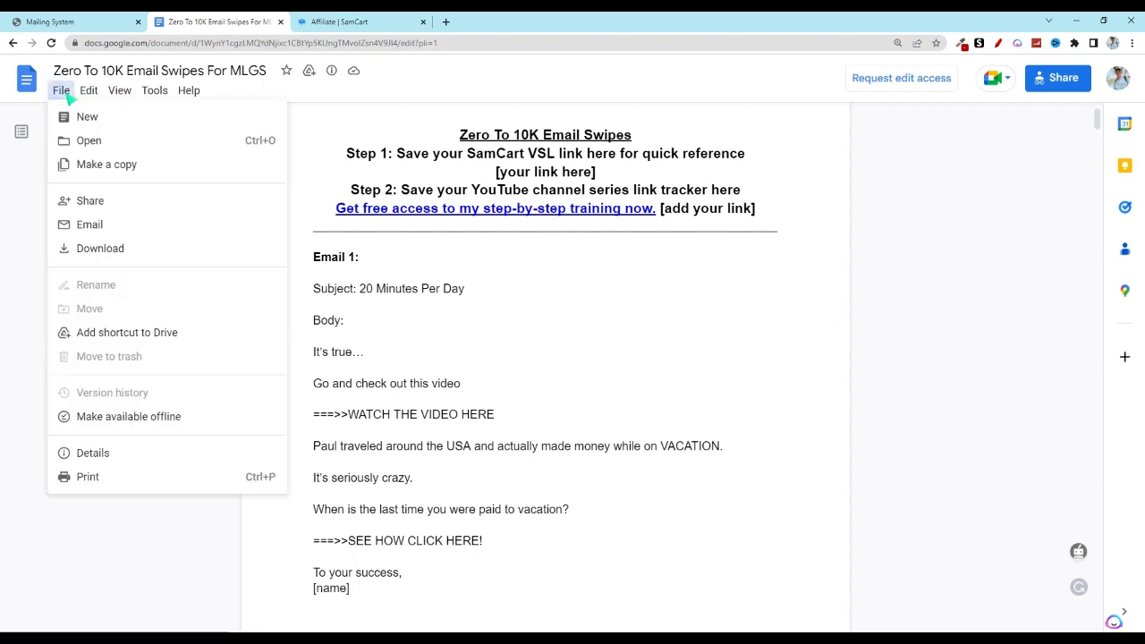
mouse_move(107, 165)
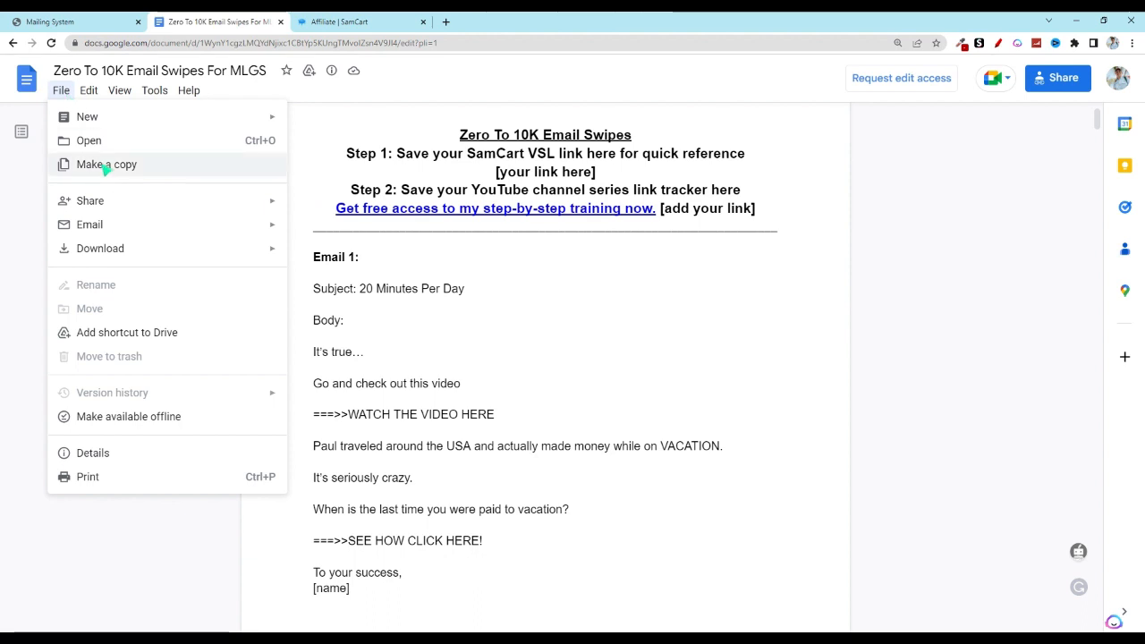
left_click(106, 164)
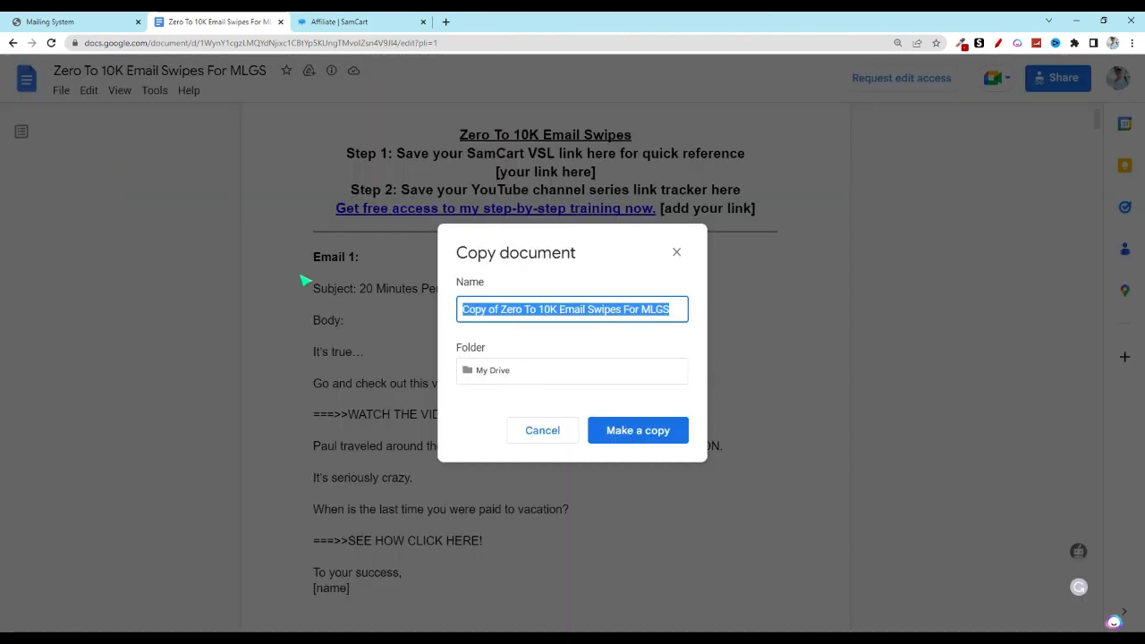
left_click(637, 430)
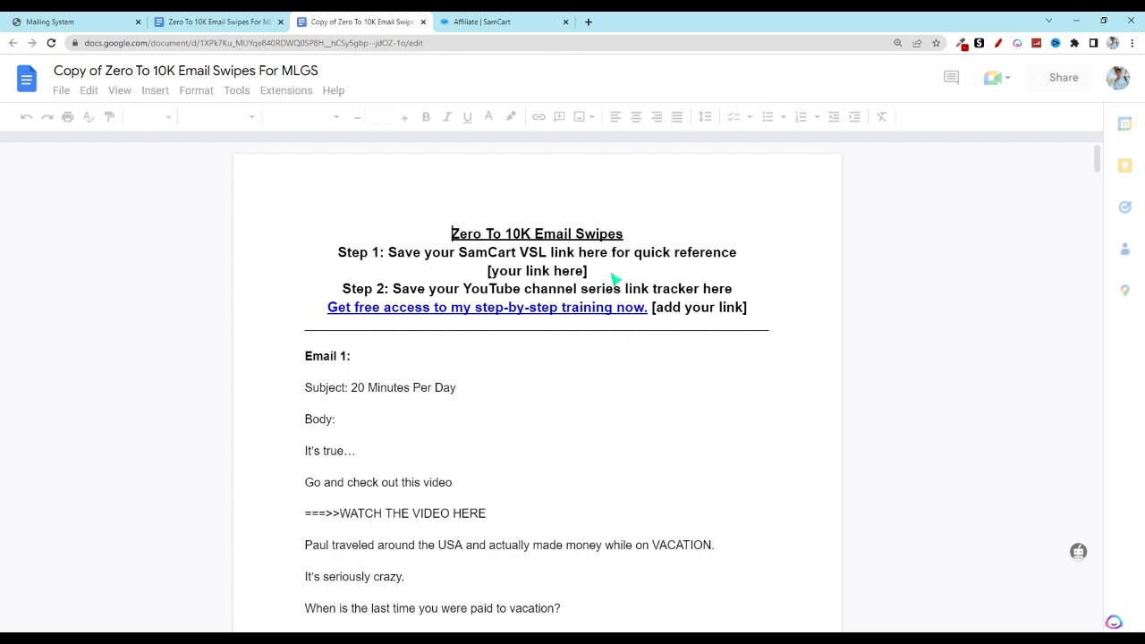
double_click(530, 270)
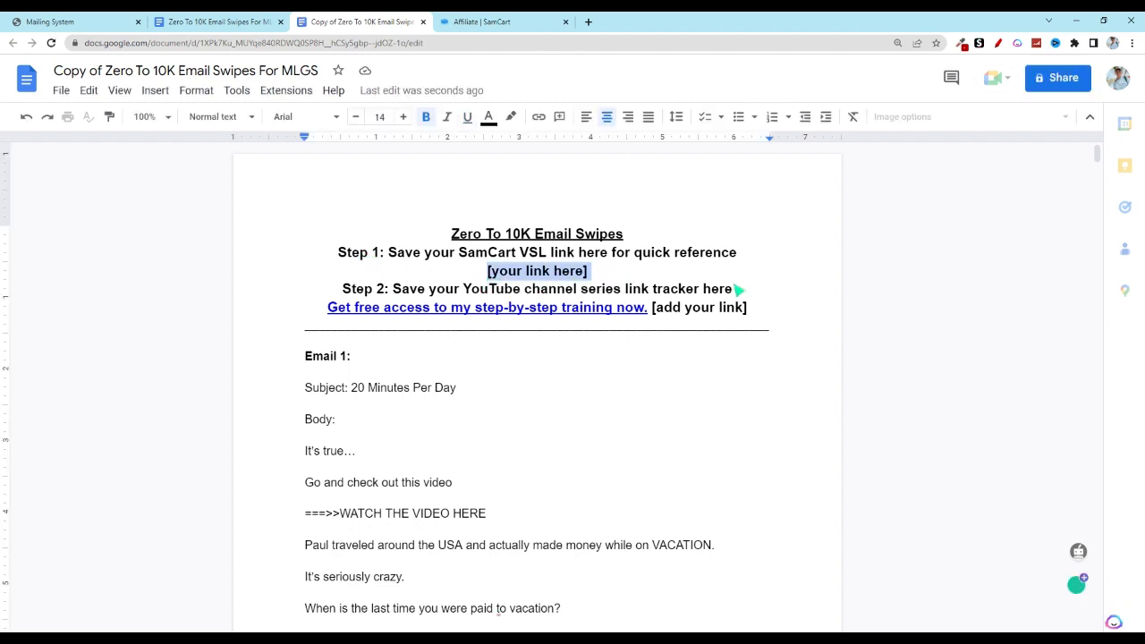
type("https://academy.samcart.com/referral/aio/9AUTB8poTolgQxiC")
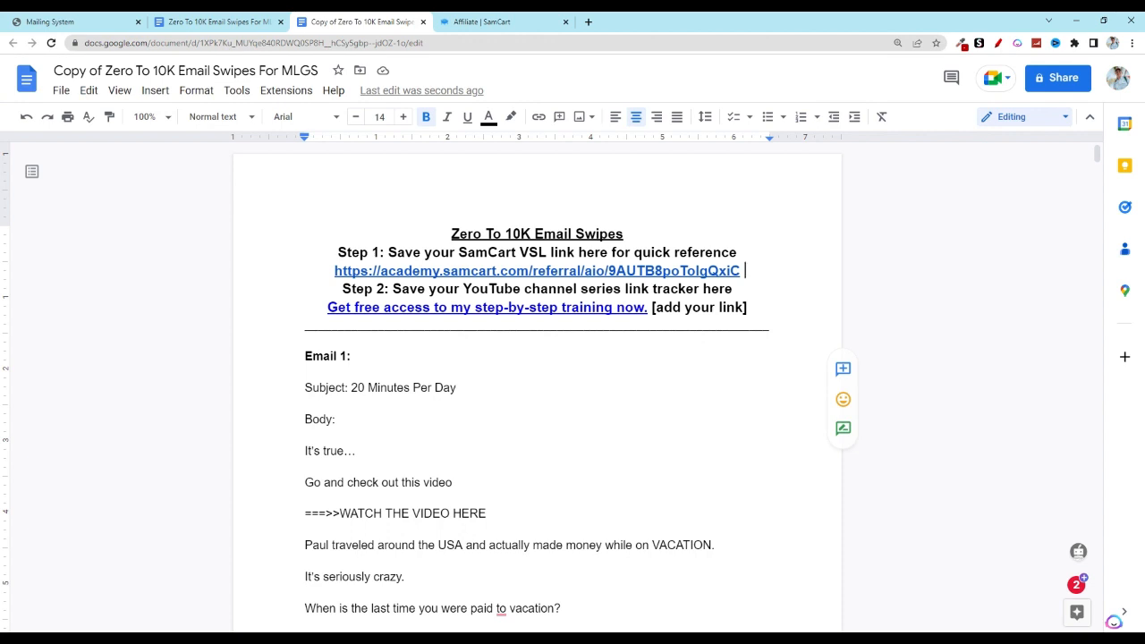
mouse_move(785, 415)
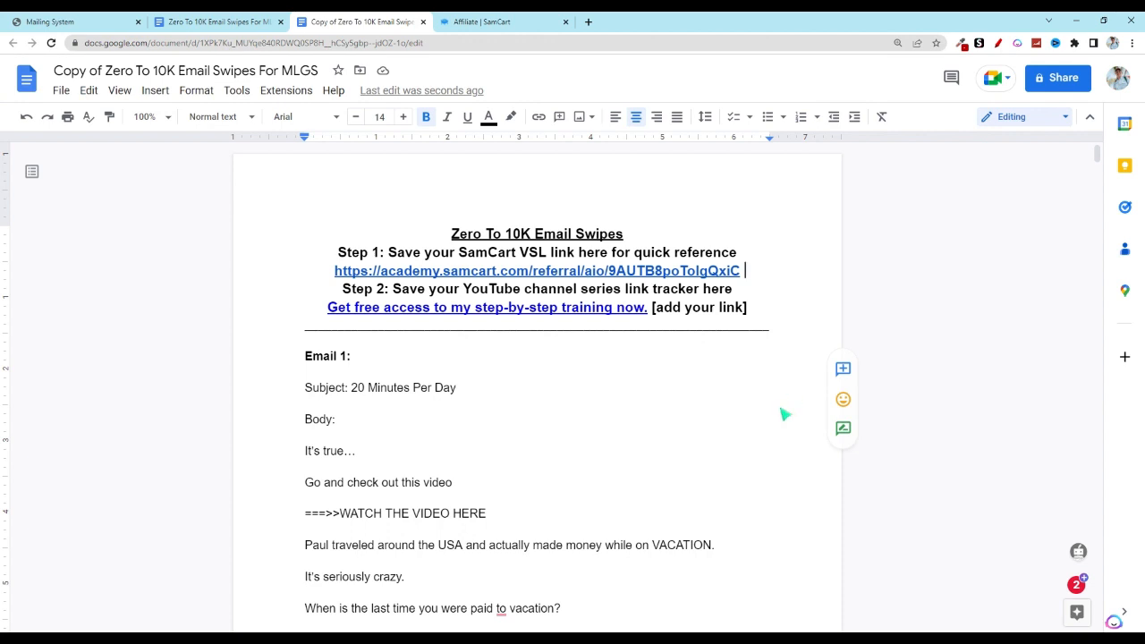
mouse_move(741, 411)
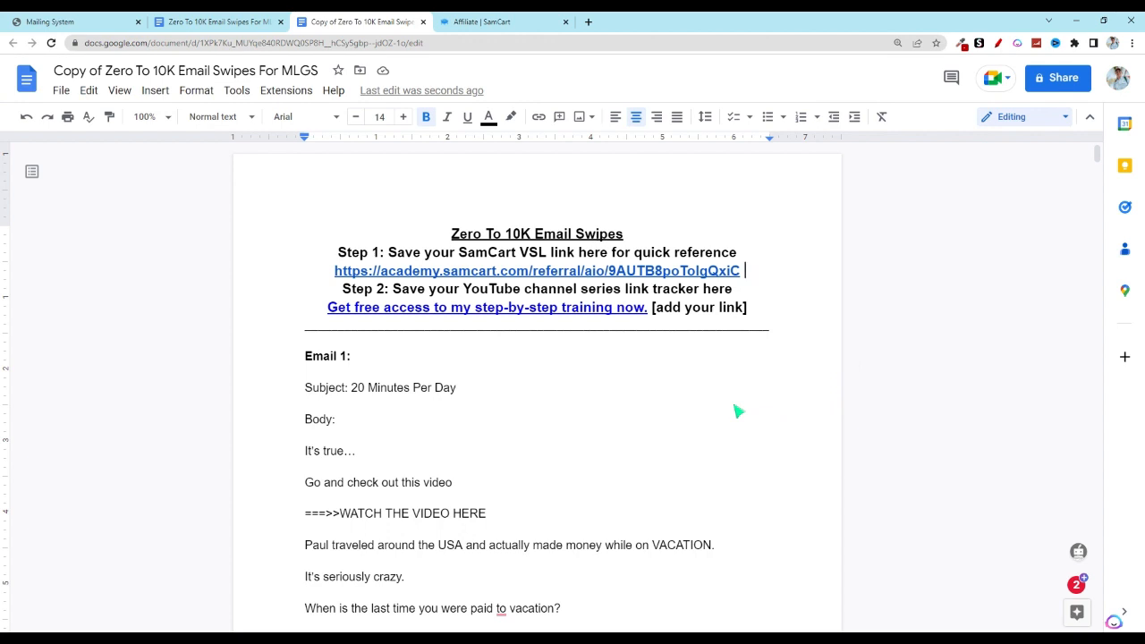
mouse_move(745, 419)
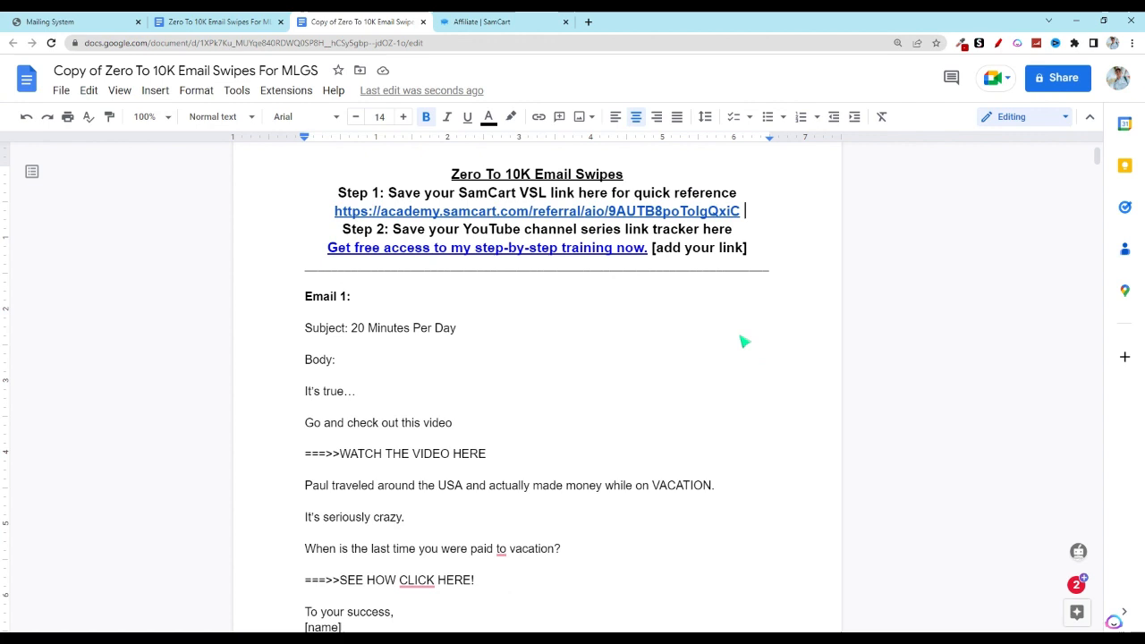
mouse_move(335, 297)
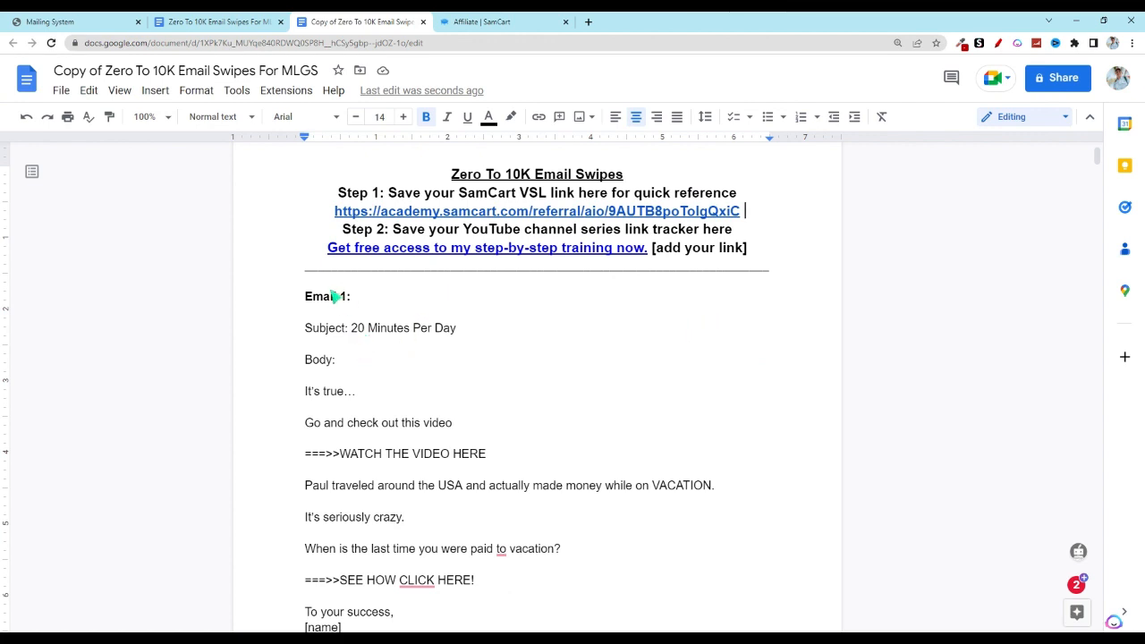
mouse_move(358, 339)
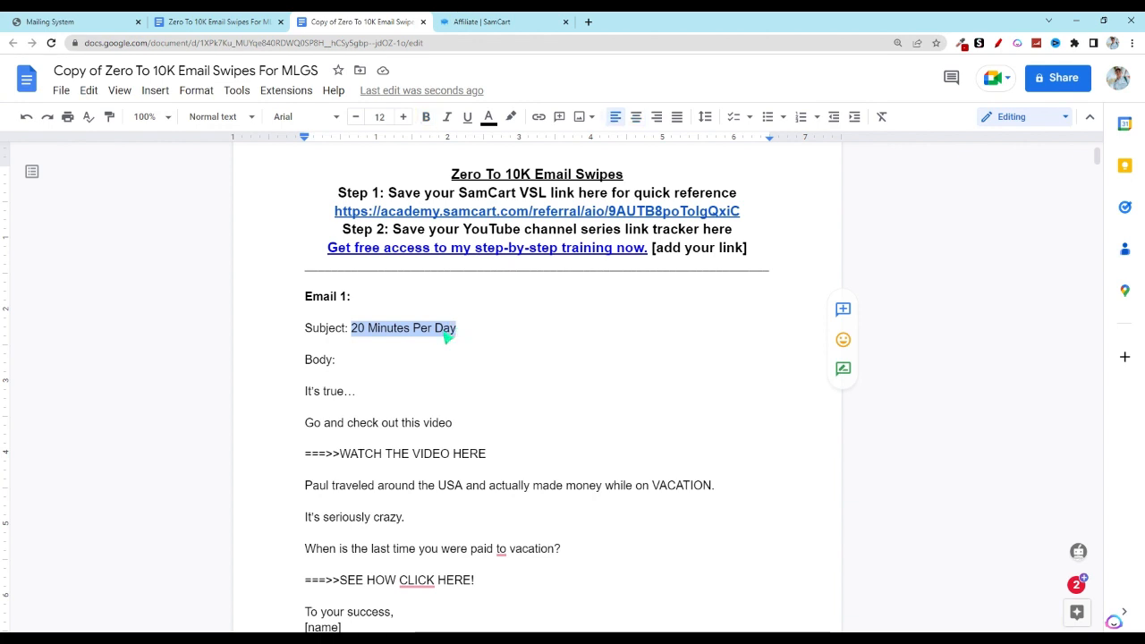
Copy the Email 1 subject '20 Minutes Per Day' and return to the mailing system.
right_click(403, 328)
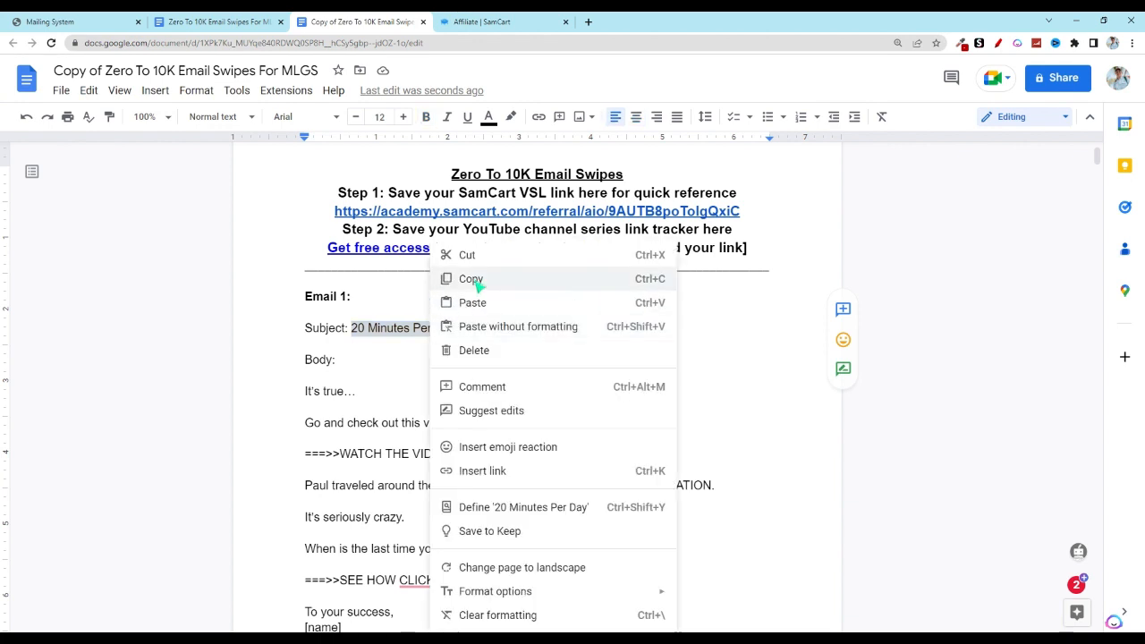
left_click(472, 279)
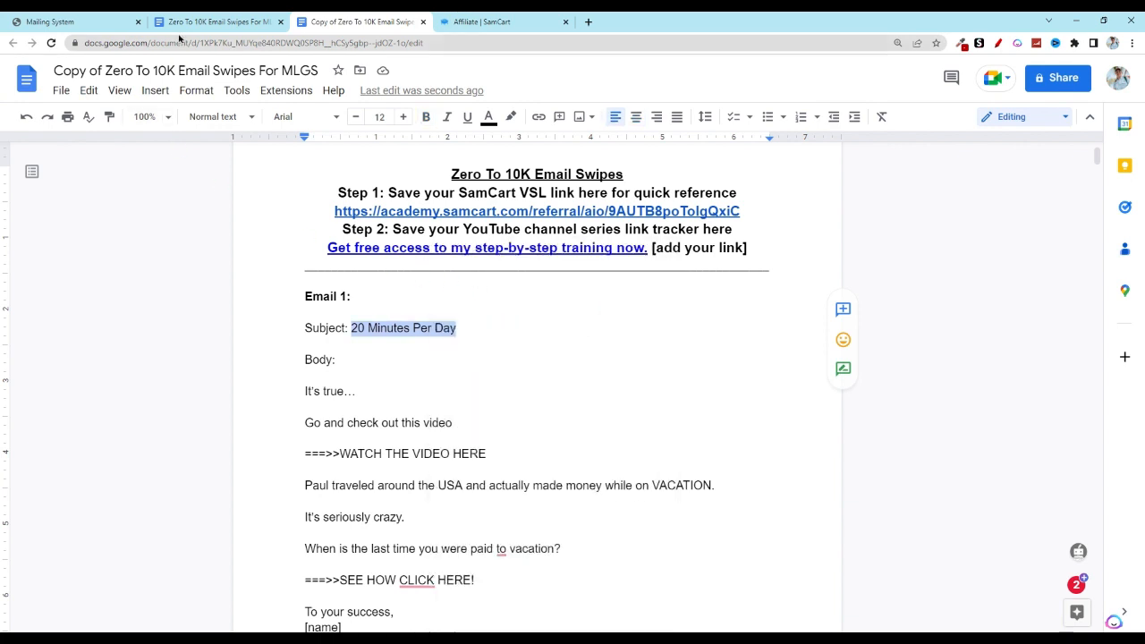
left_click(71, 22)
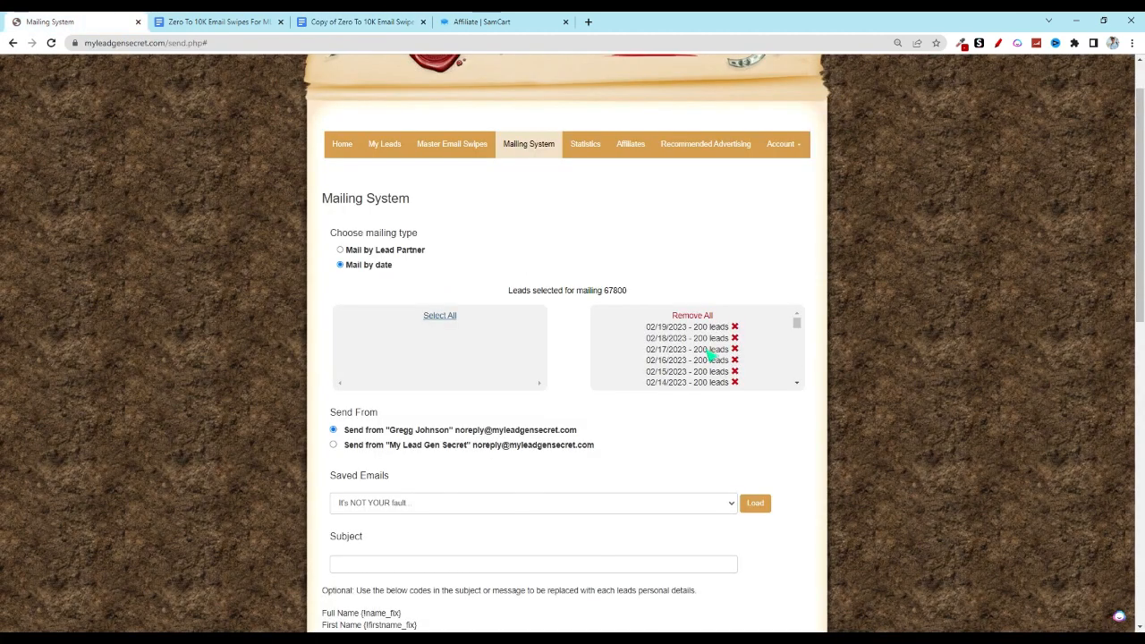
Enter '20 Minutes Per Day' as the email subject and return to the swipes document.
scroll("down", 3)
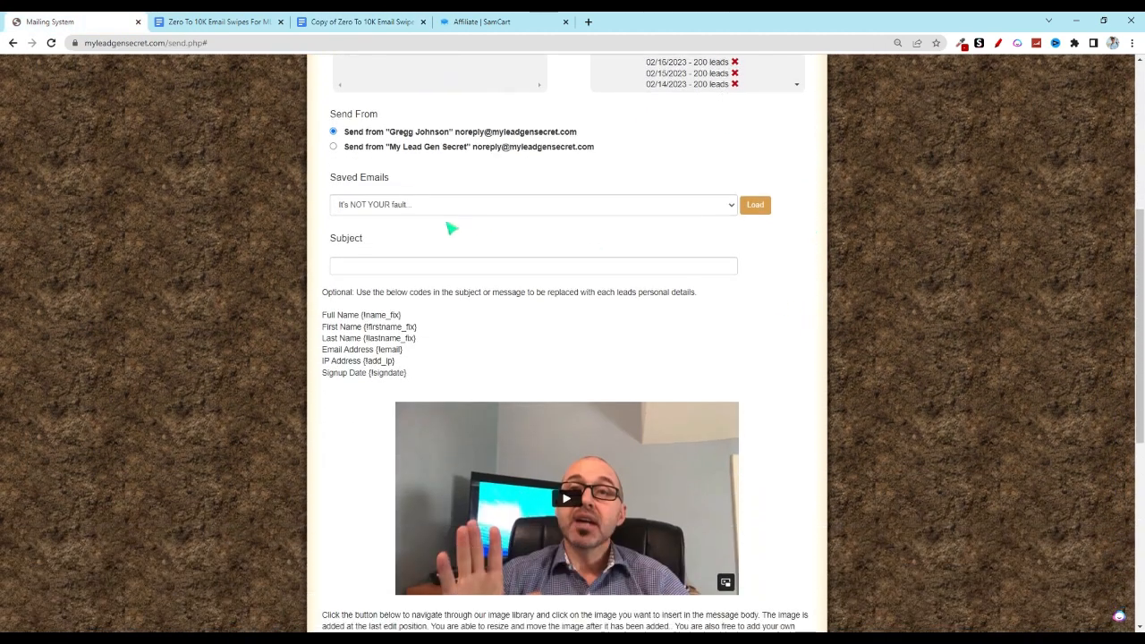
left_click(533, 265)
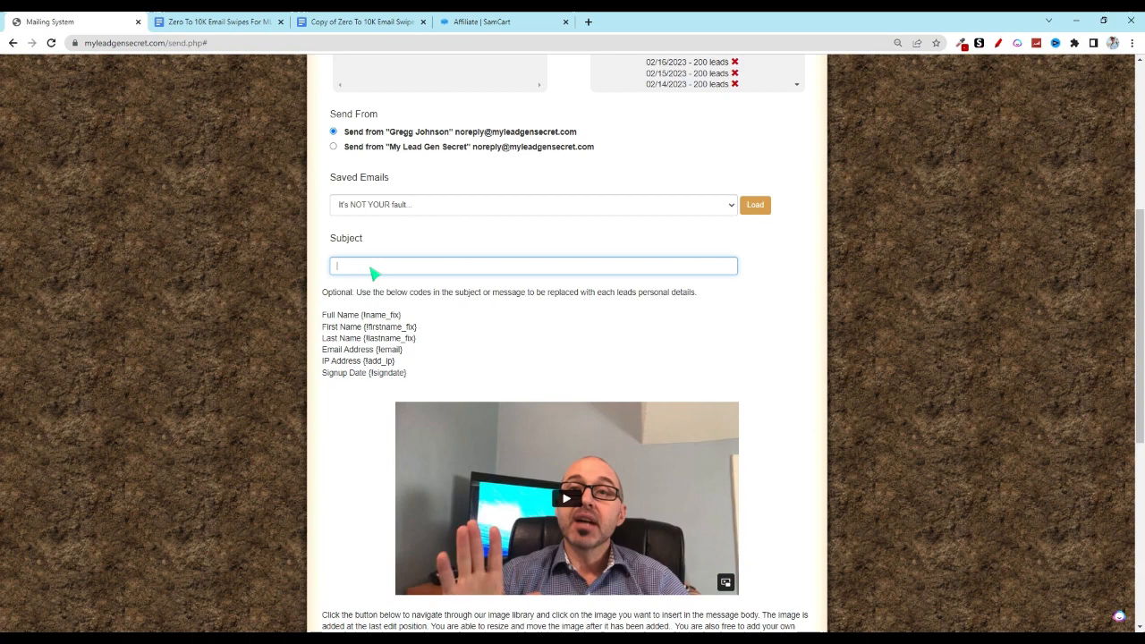
type("20 Minutes Per Day")
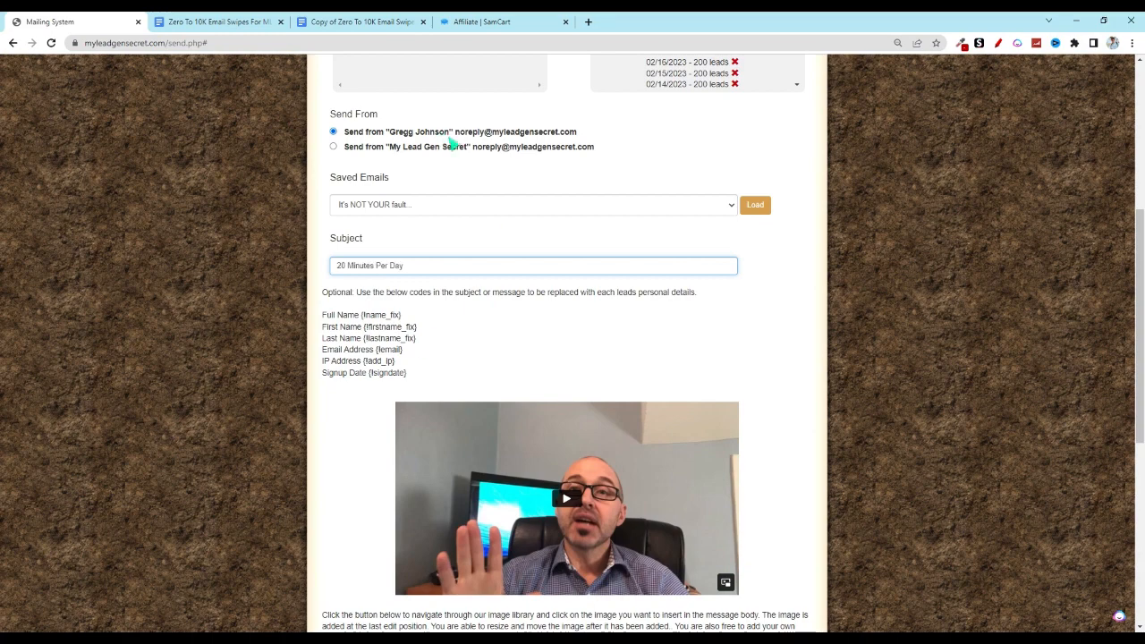
left_click(358, 21)
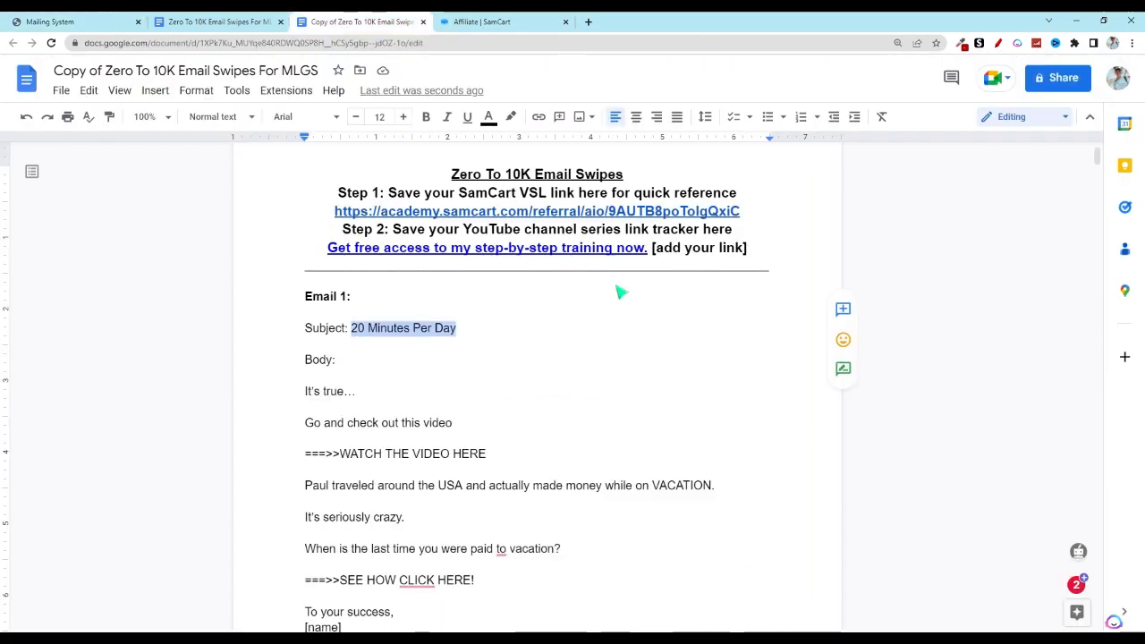
Copy the email body from 'It's true…' through the sign-off and return to the mailing system.
scroll("down", 3)
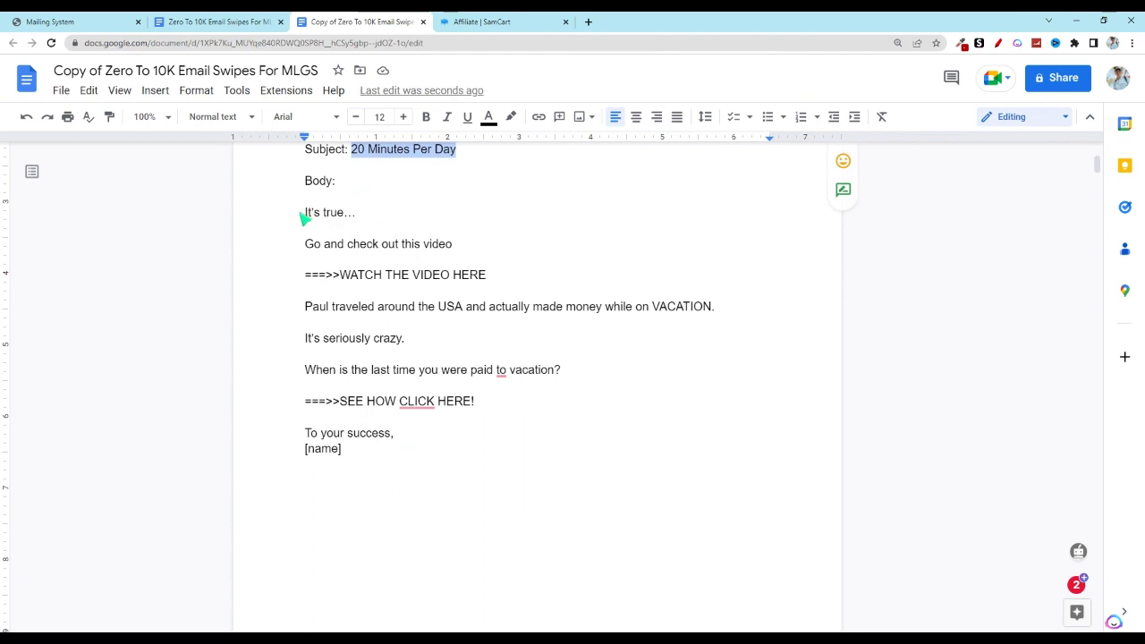
left_click_drag(304, 211, 476, 401)
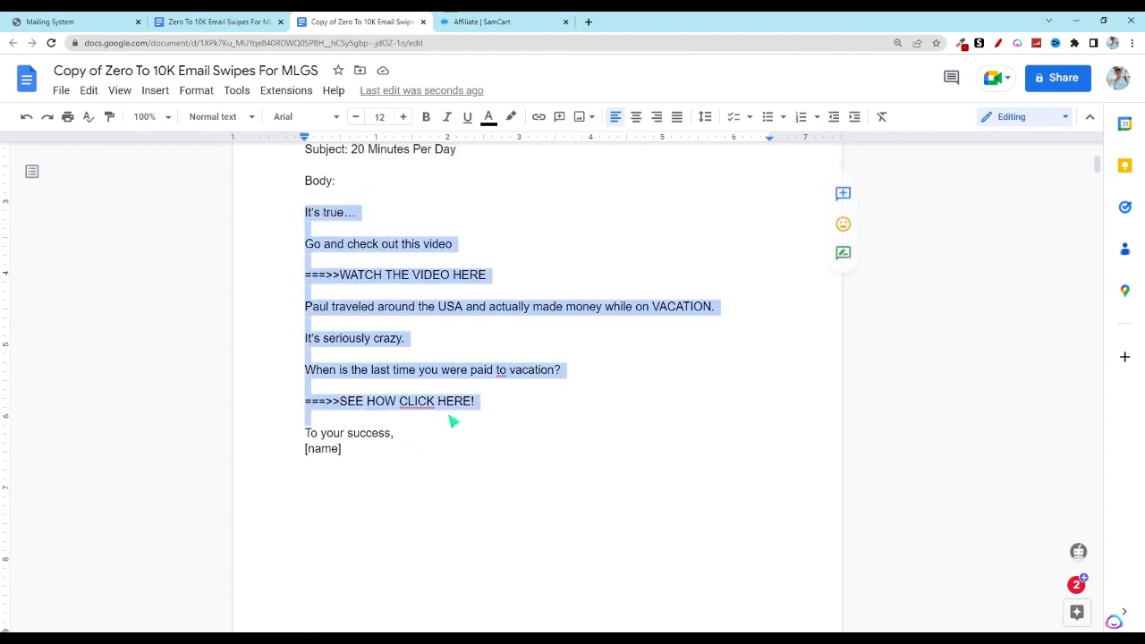
right_click(391, 311)
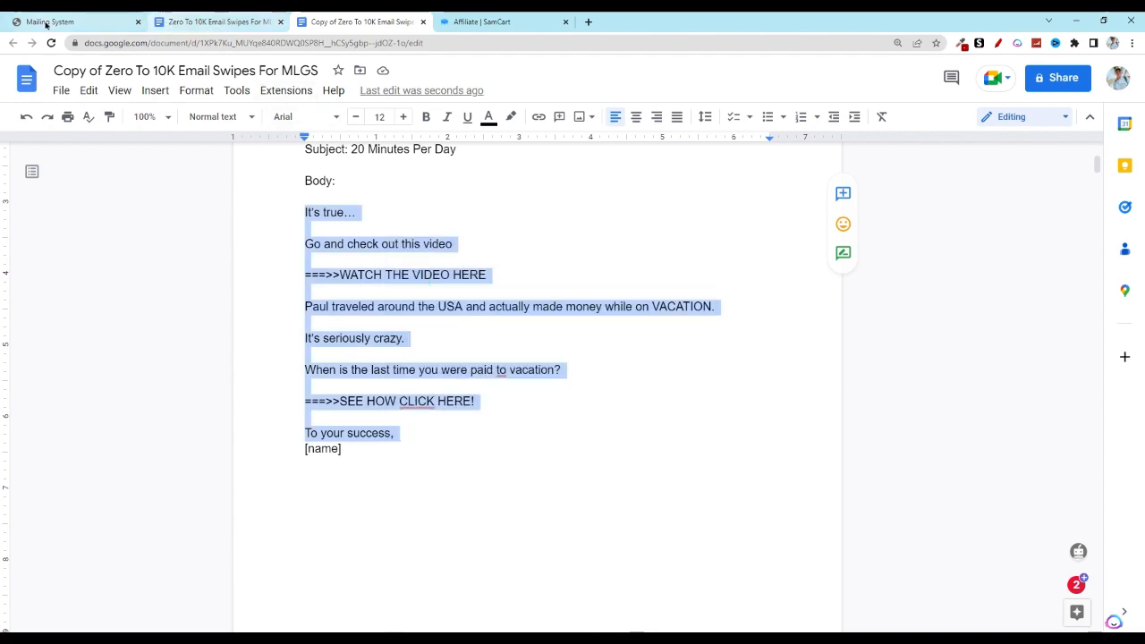
left_click(54, 22)
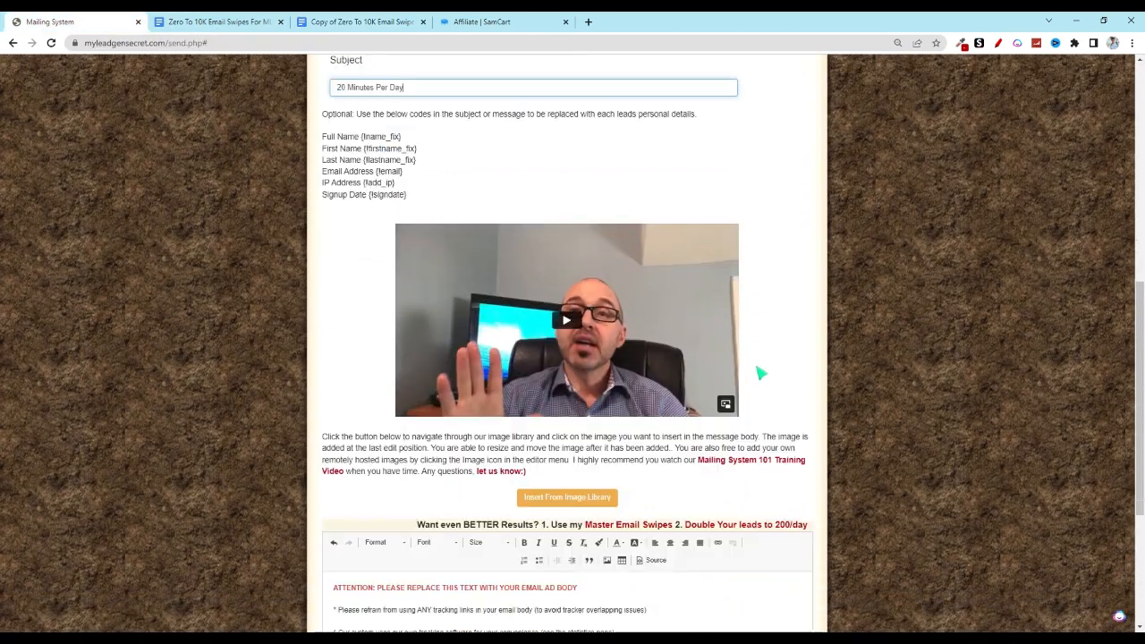
Paste the body into the message editor and reformat it all as Normal (DIV) paragraphs.
scroll("down", 3)
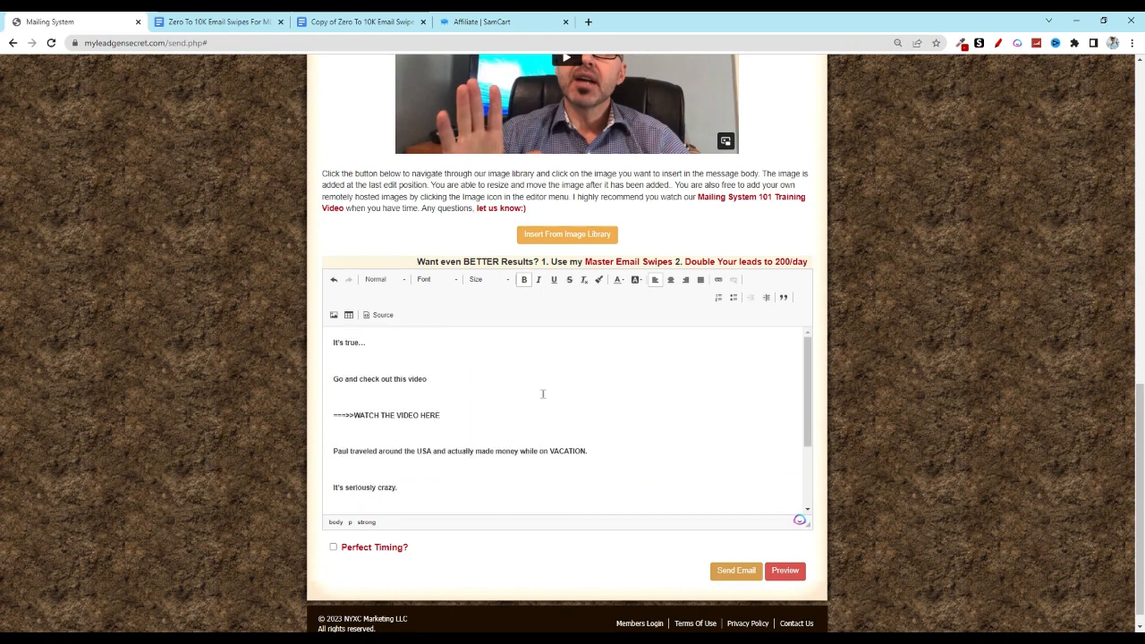
mouse_move(486, 372)
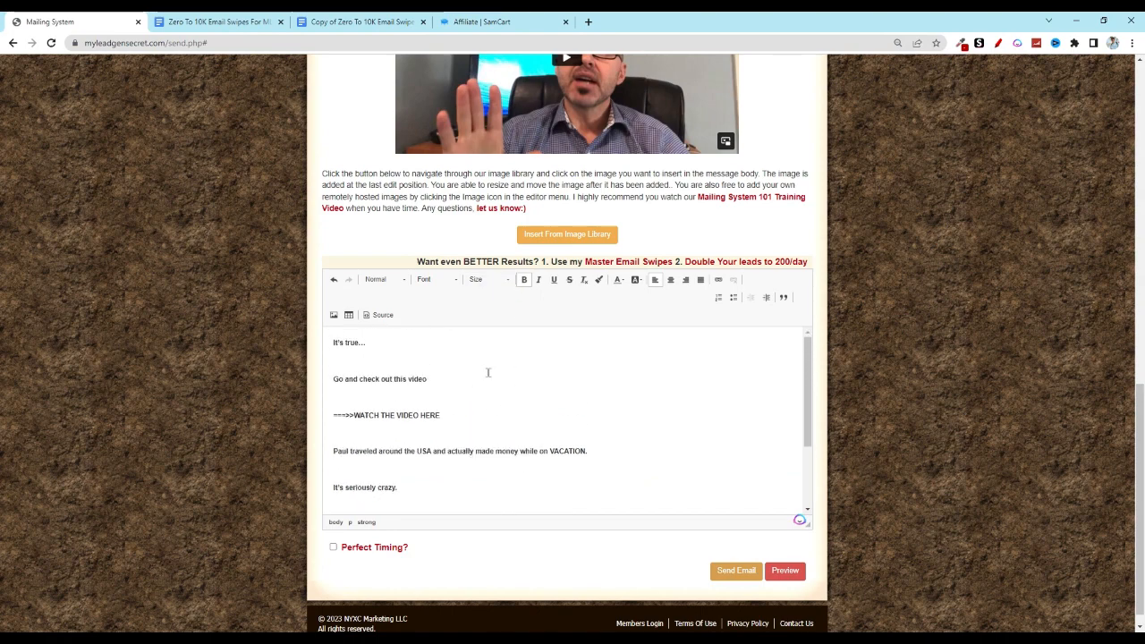
key("ctrl+a")
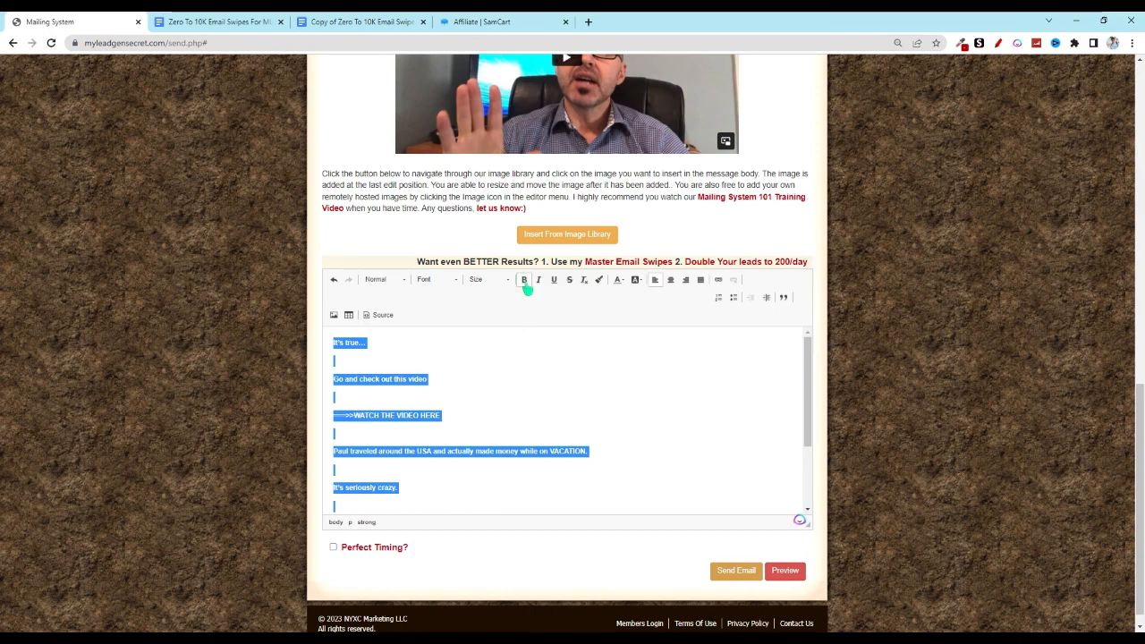
left_click(527, 279)
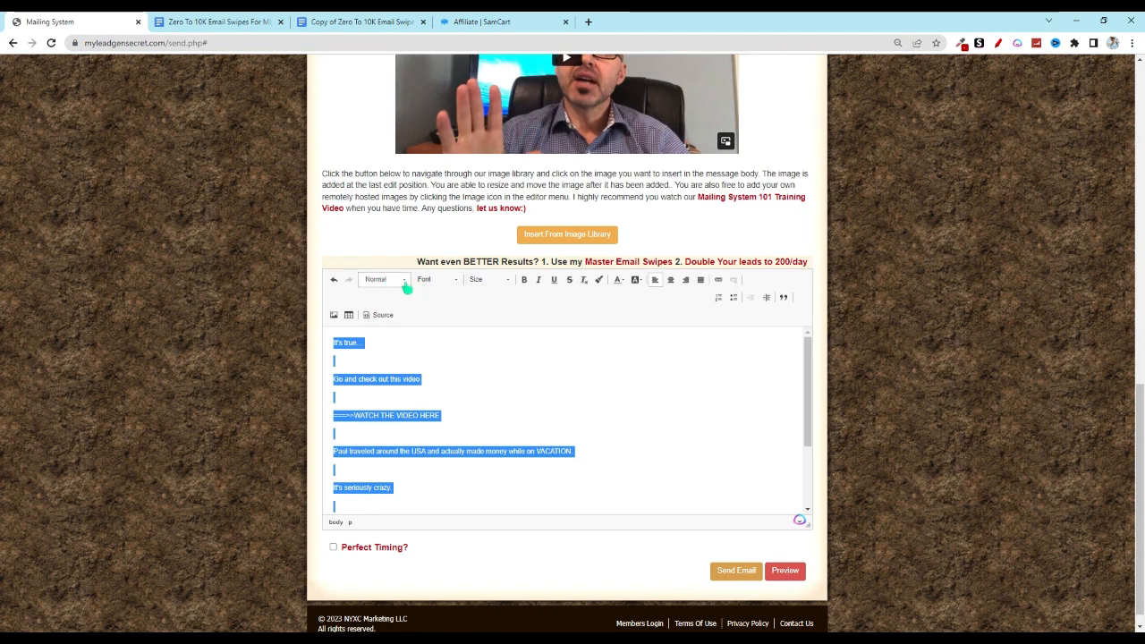
left_click(387, 280)
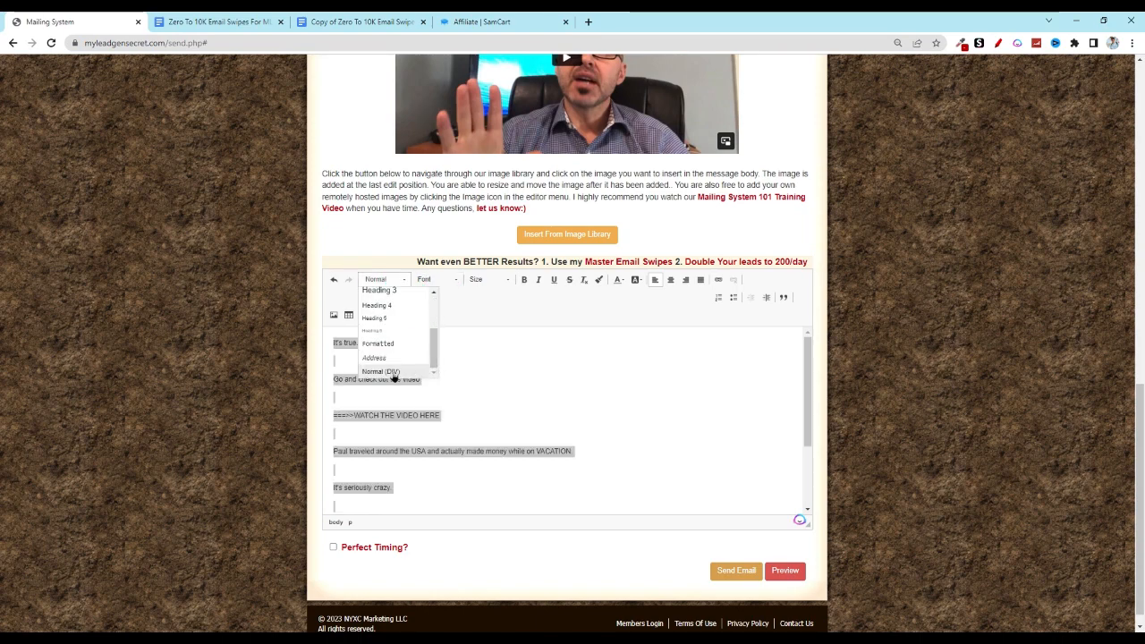
mouse_move(386, 374)
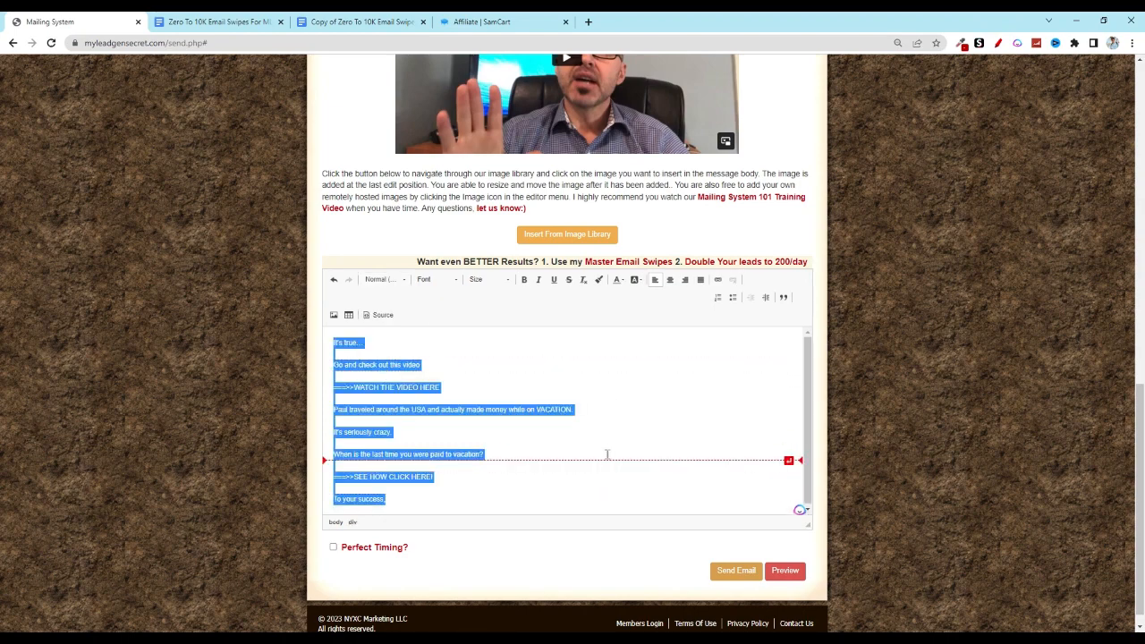
left_click(626, 376)
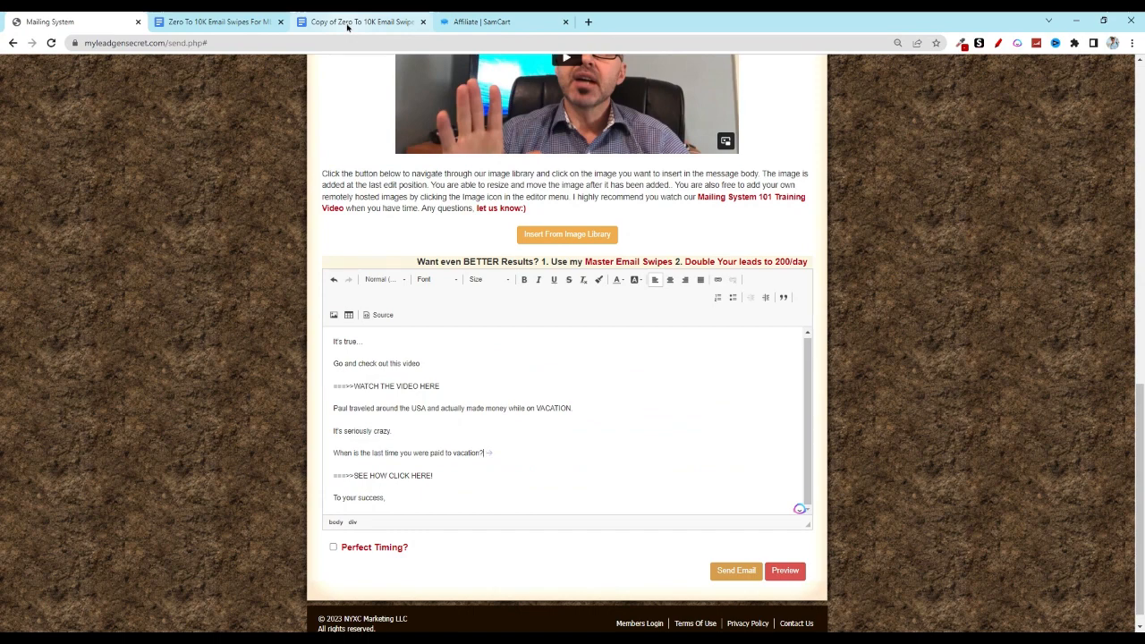
Copy the SamCart referral link from the swipes document and return to the mailing system.
left_click(358, 22)
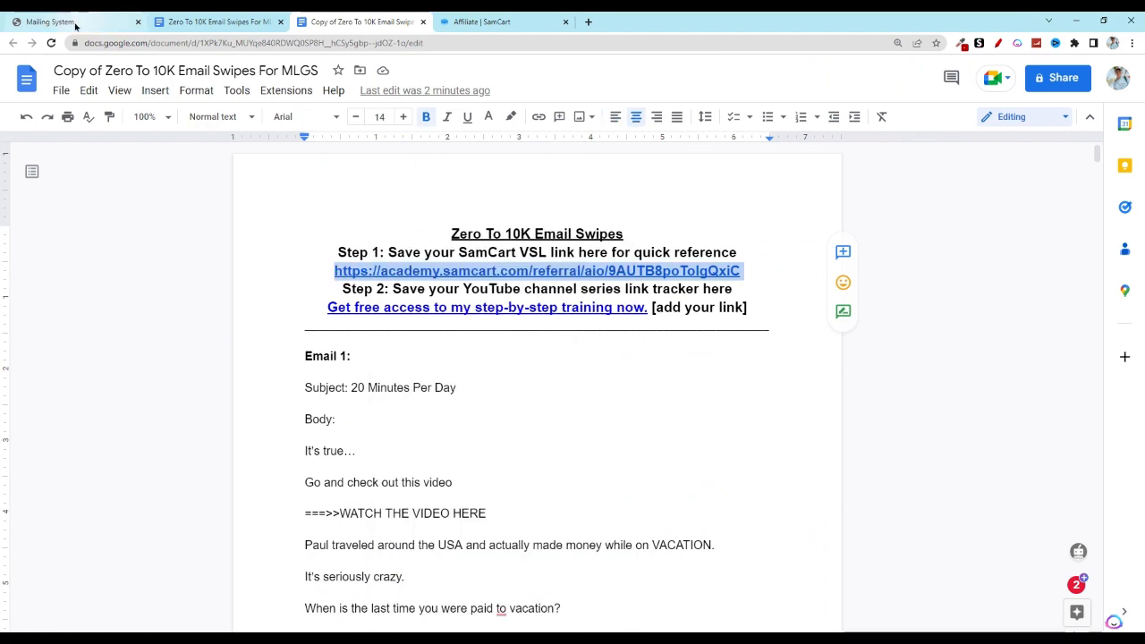
left_click(63, 22)
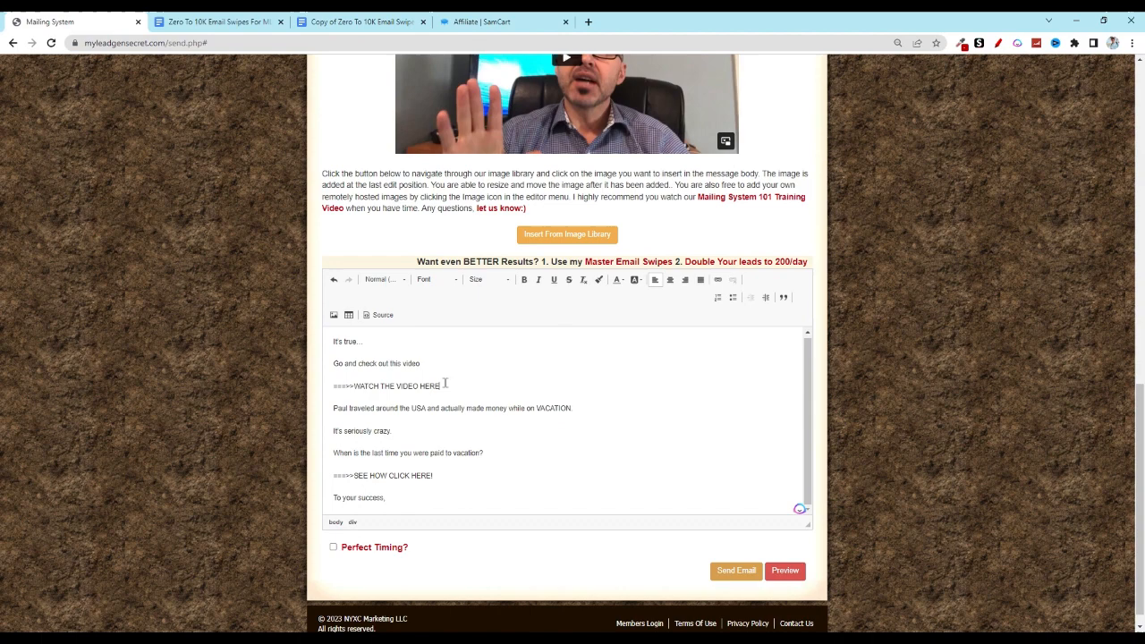
Link the WATCH THE VIDEO HERE line to the SamCart referral URL.
left_click_drag(355, 387, 440, 386)
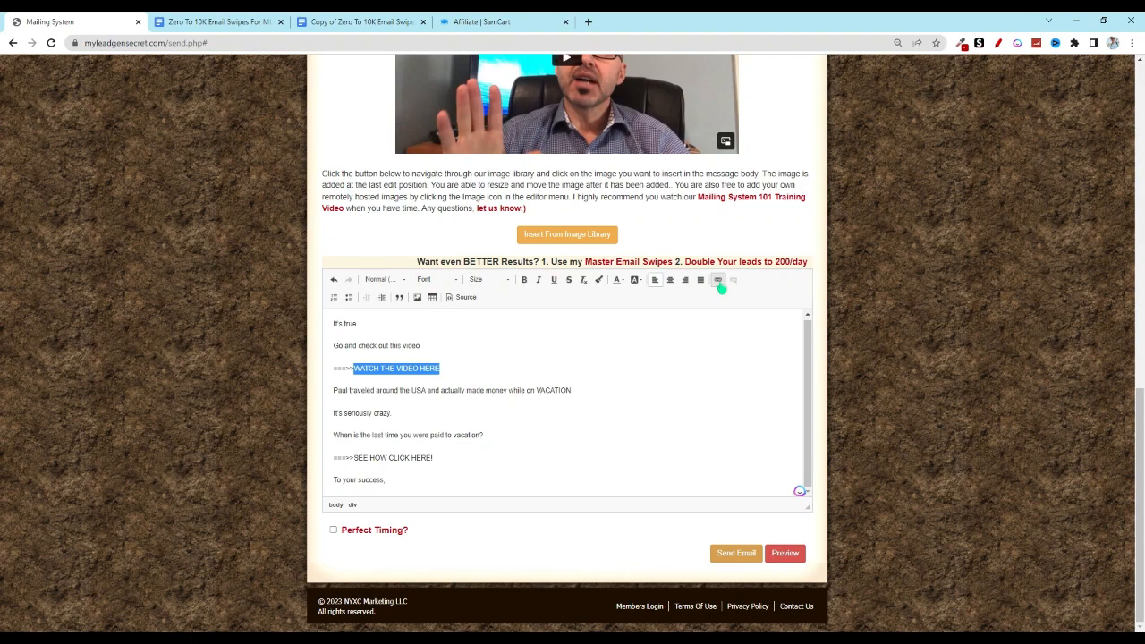
left_click(718, 279)
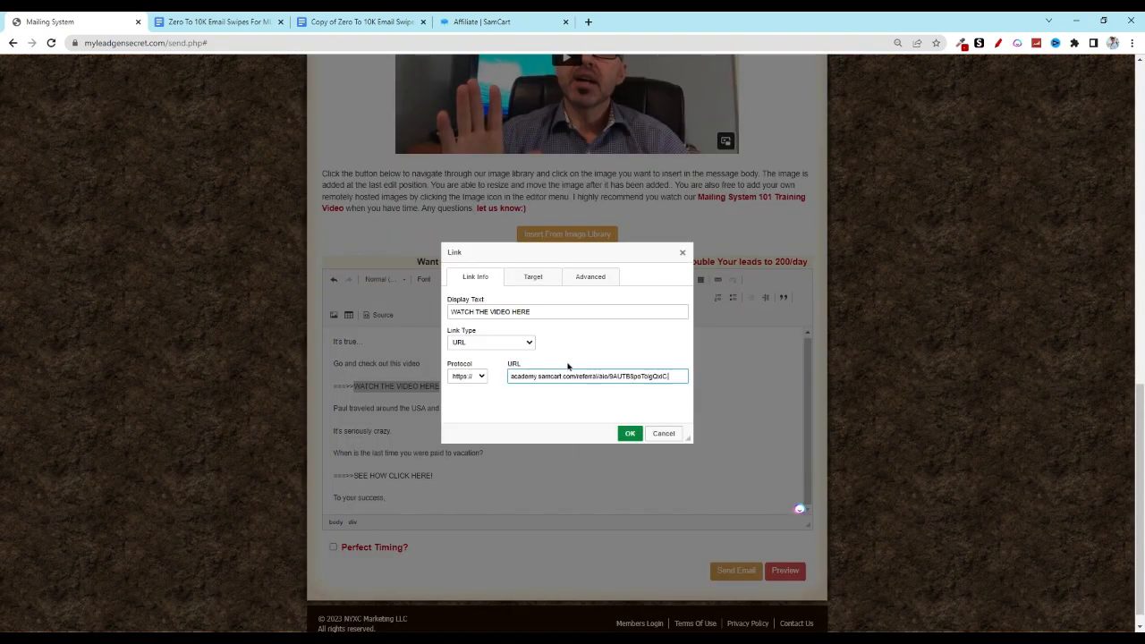
left_click(630, 433)
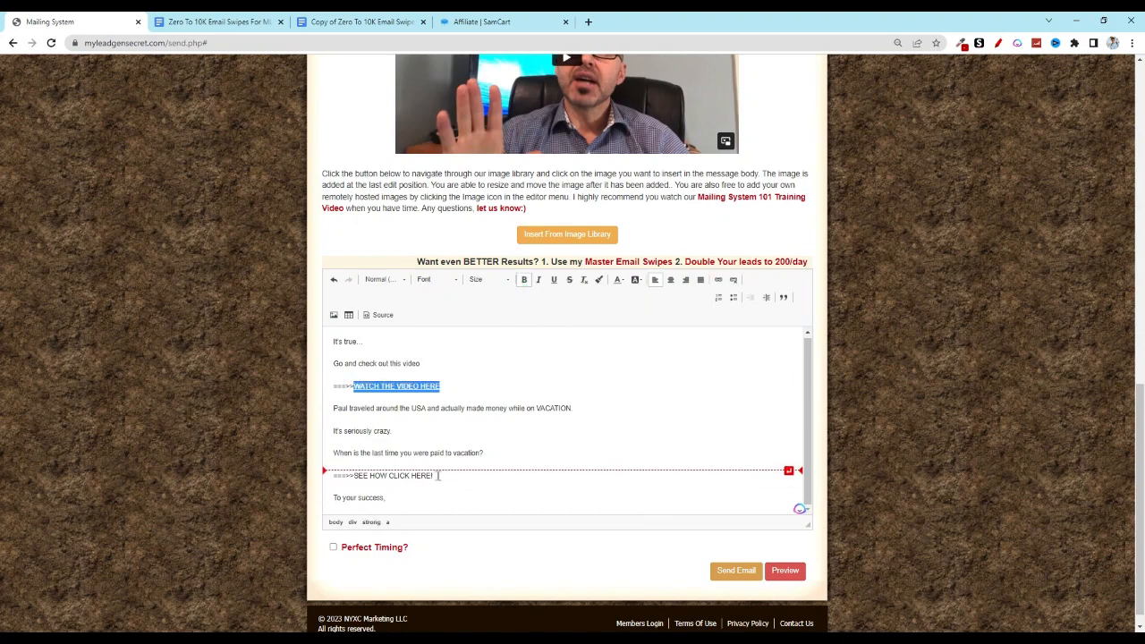
Link the SEE HOW CLICK HERE! line to the same SamCart referral URL.
double_click(392, 476)
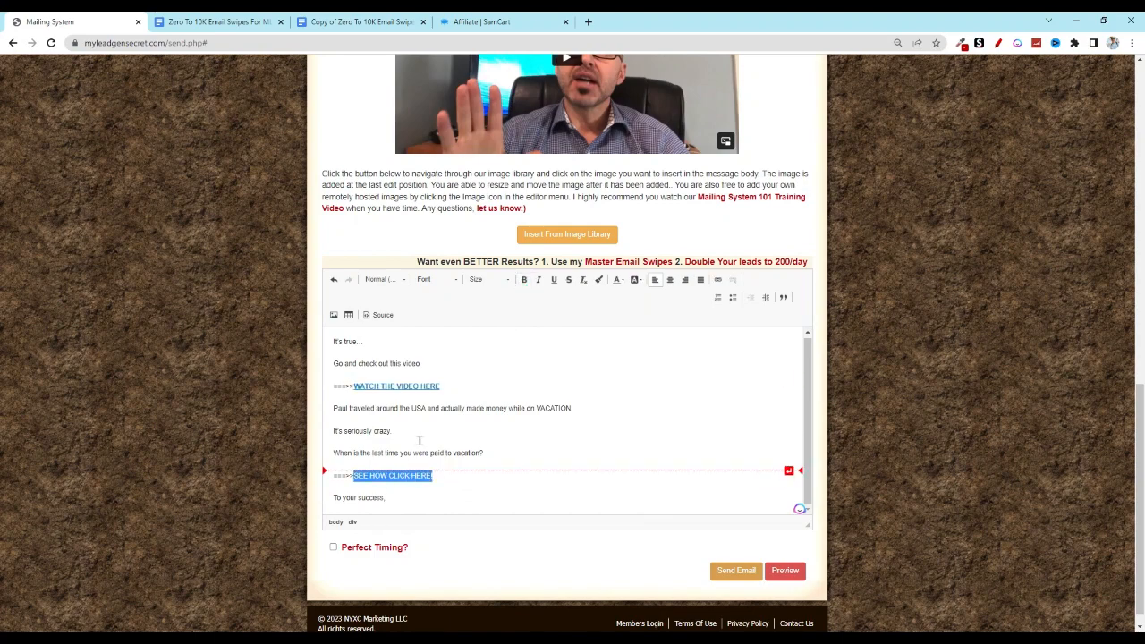
left_click(716, 279)
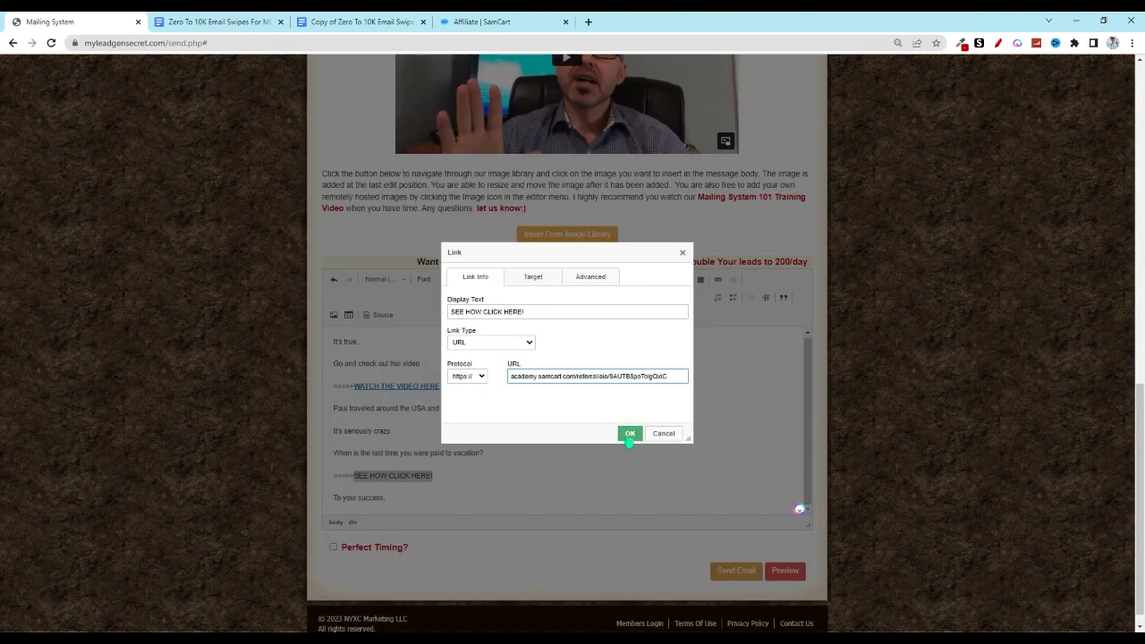
left_click(630, 433)
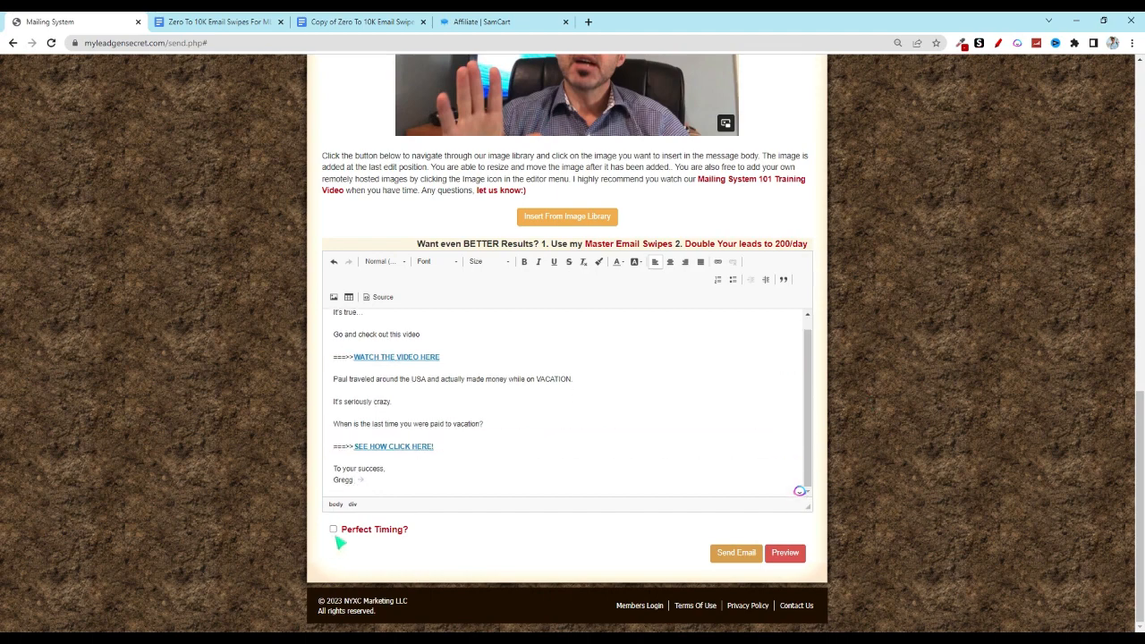
Enable Perfect Timing, preview the finished email and close the preview.
left_click(333, 530)
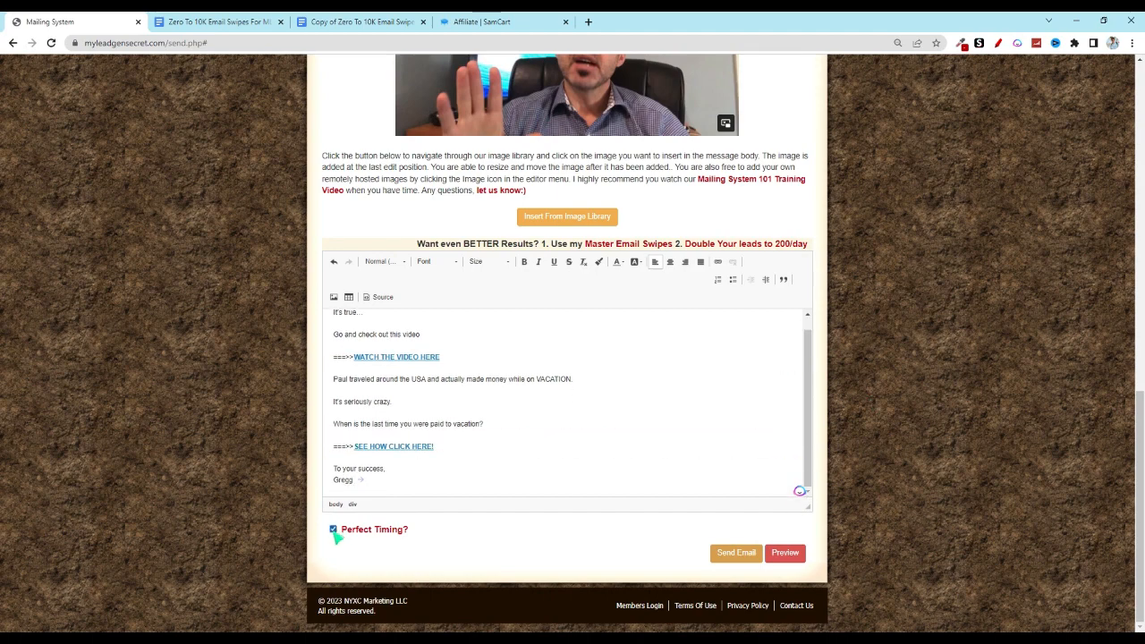
left_click(784, 553)
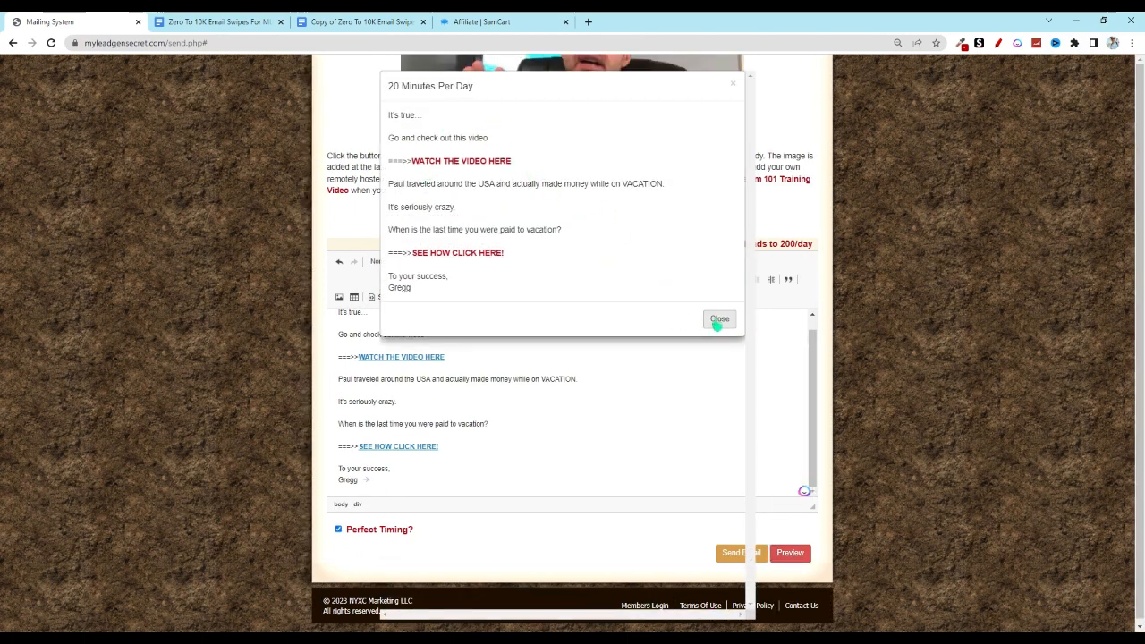
left_click(720, 318)
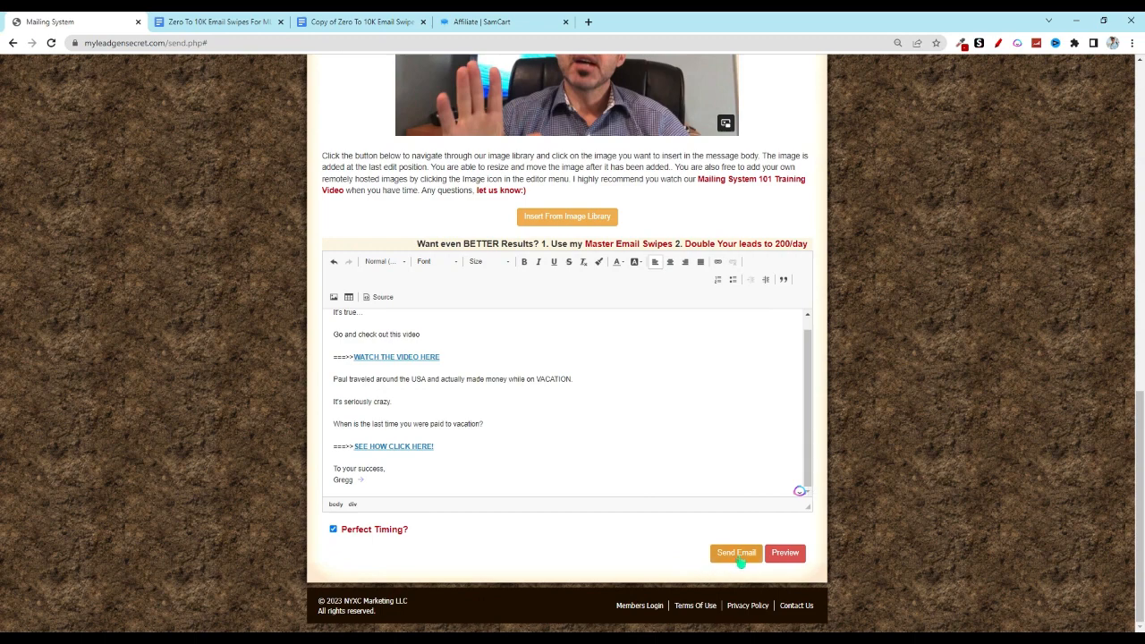
mouse_move(760, 393)
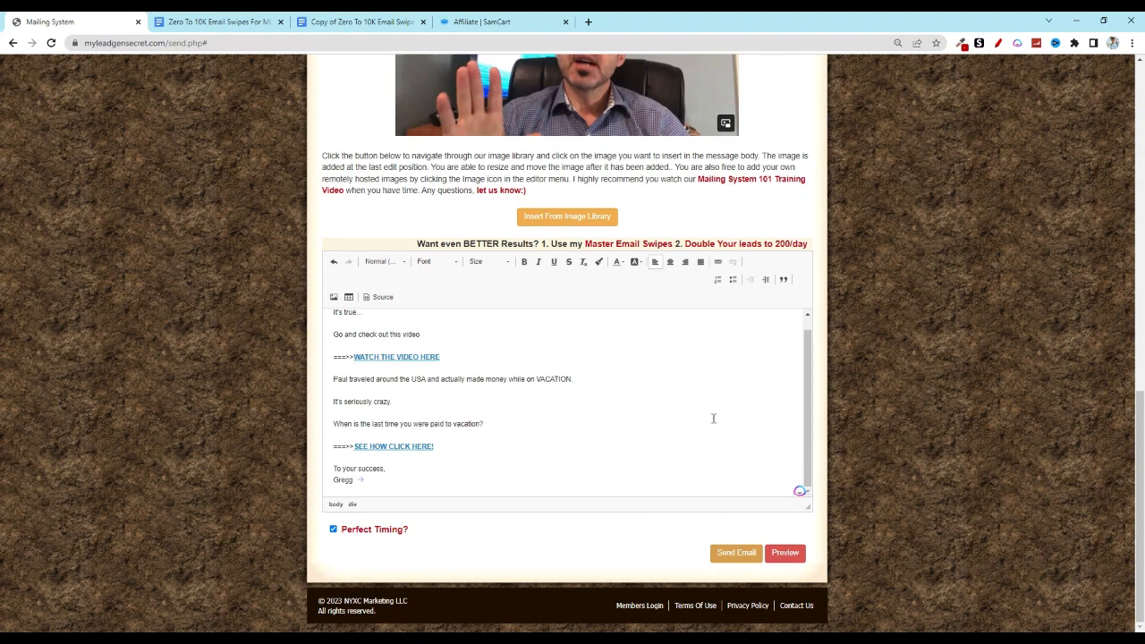
scroll("up", 3)
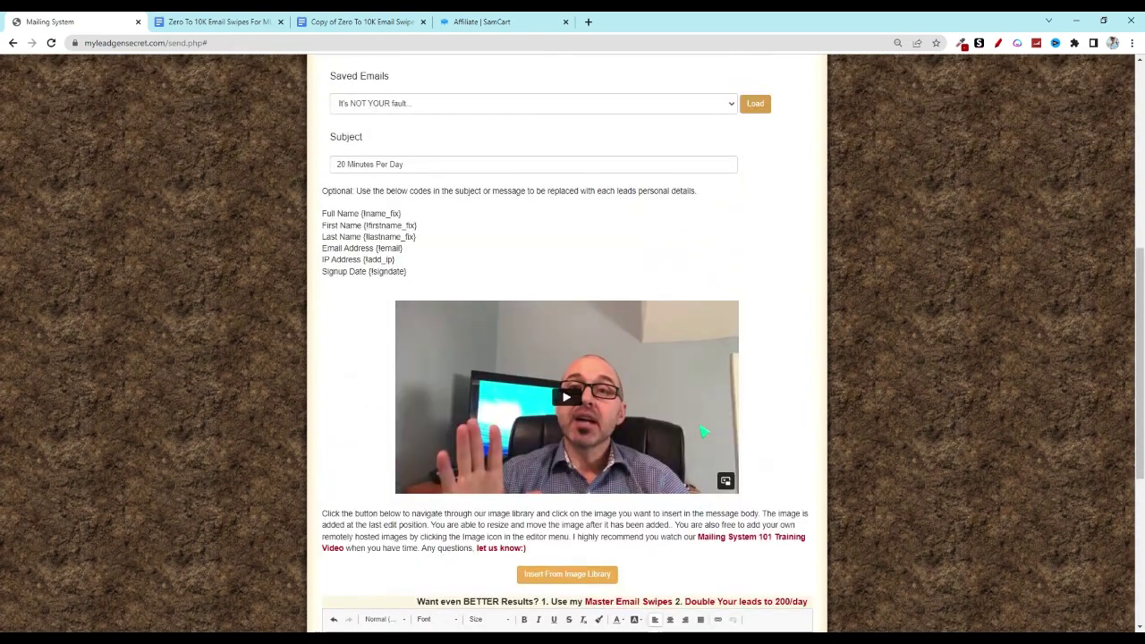